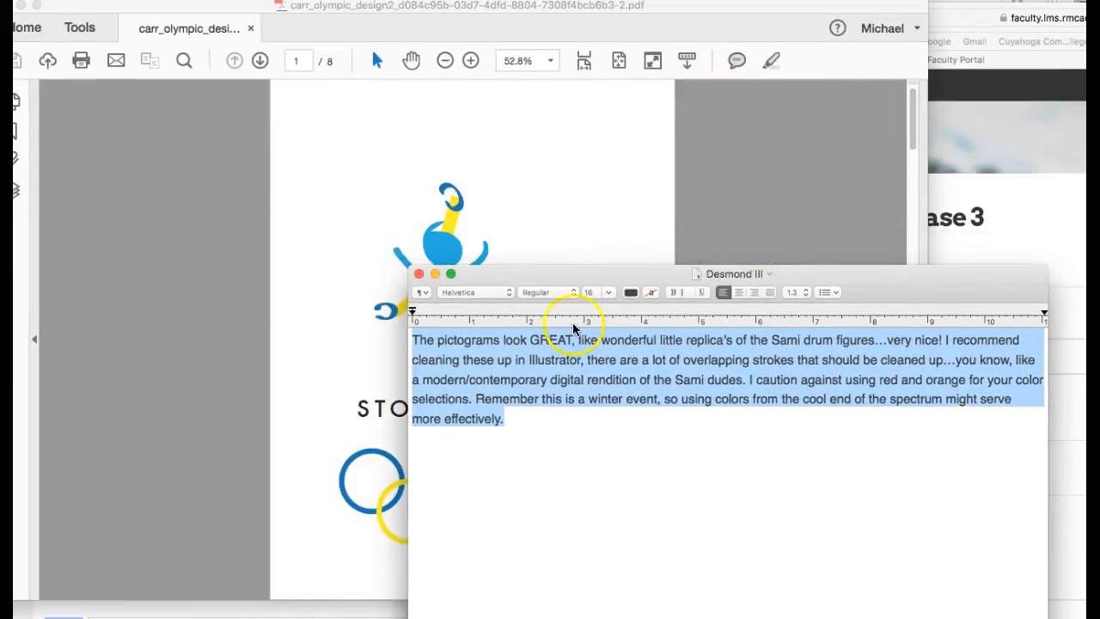
{"action": "mouse_move", "coordinate": [561, 410]}
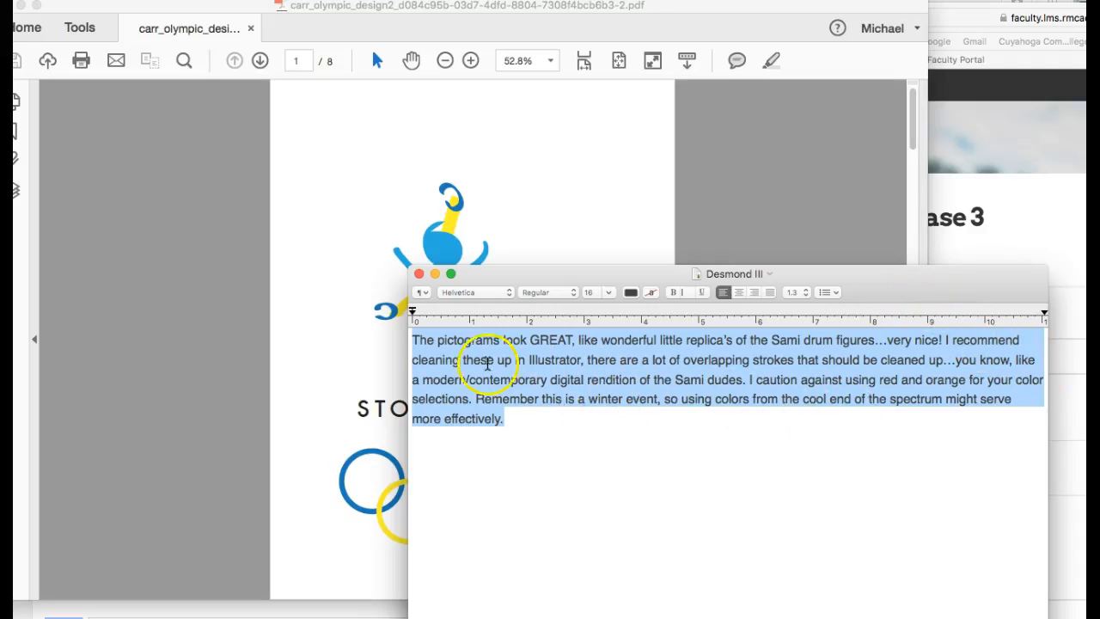
{"action": "mouse_move", "coordinate": [859, 365]}
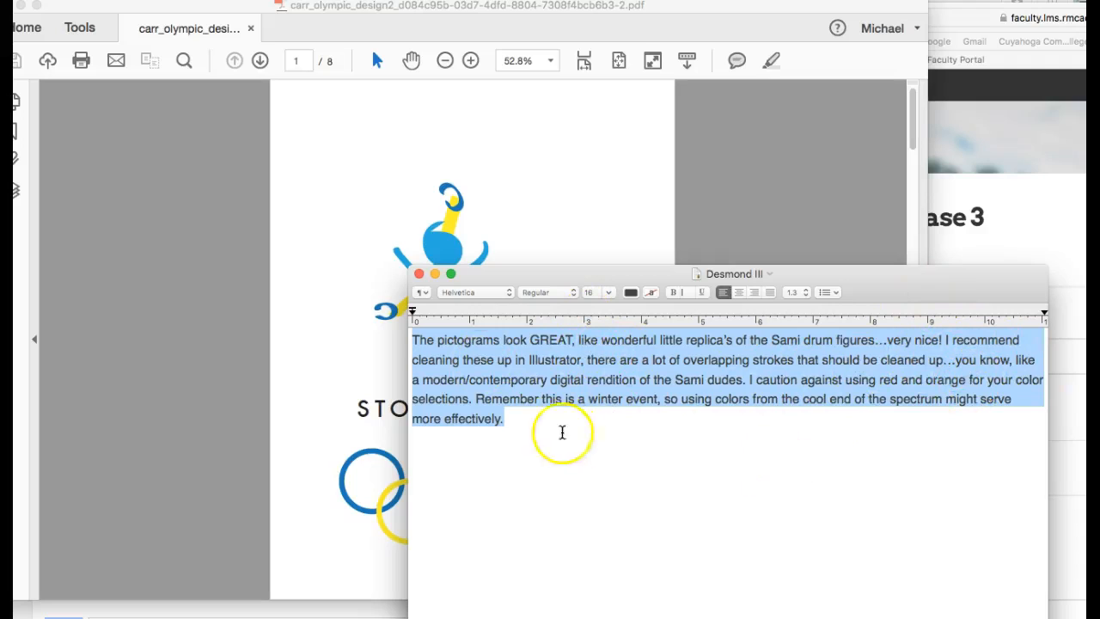
{"action": "mouse_move", "coordinate": [735, 389]}
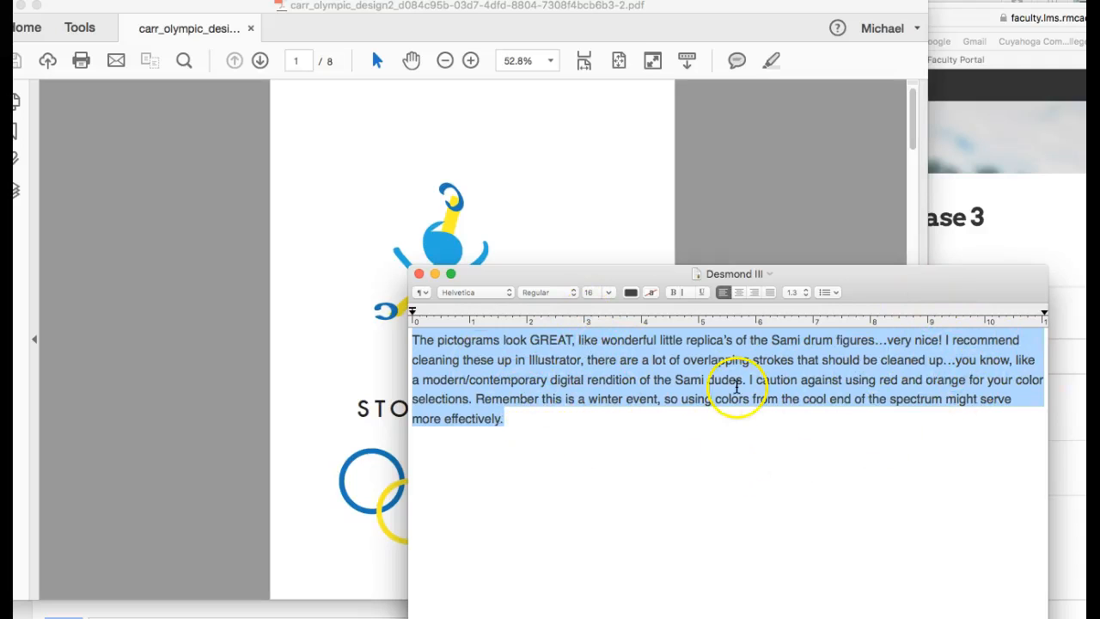
{"action": "mouse_move", "coordinate": [952, 401]}
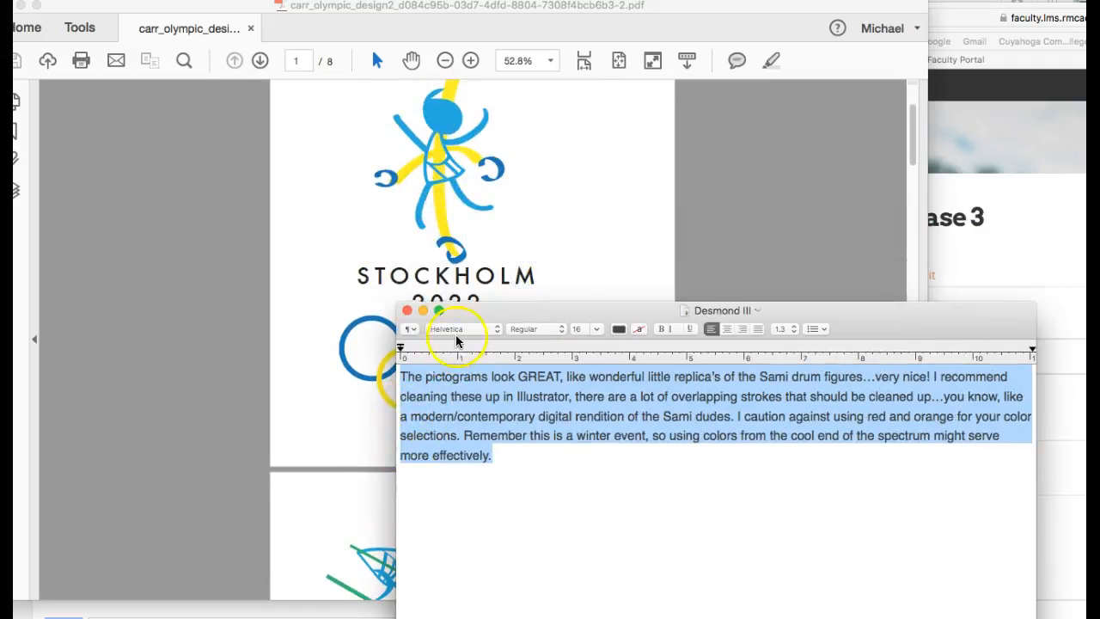
- Move the TextEdit critique notes window slightly aside to reveal the logo page
{"action": "left_click_drag", "start_coordinate": [722, 309], "coordinate": [839, 289]}
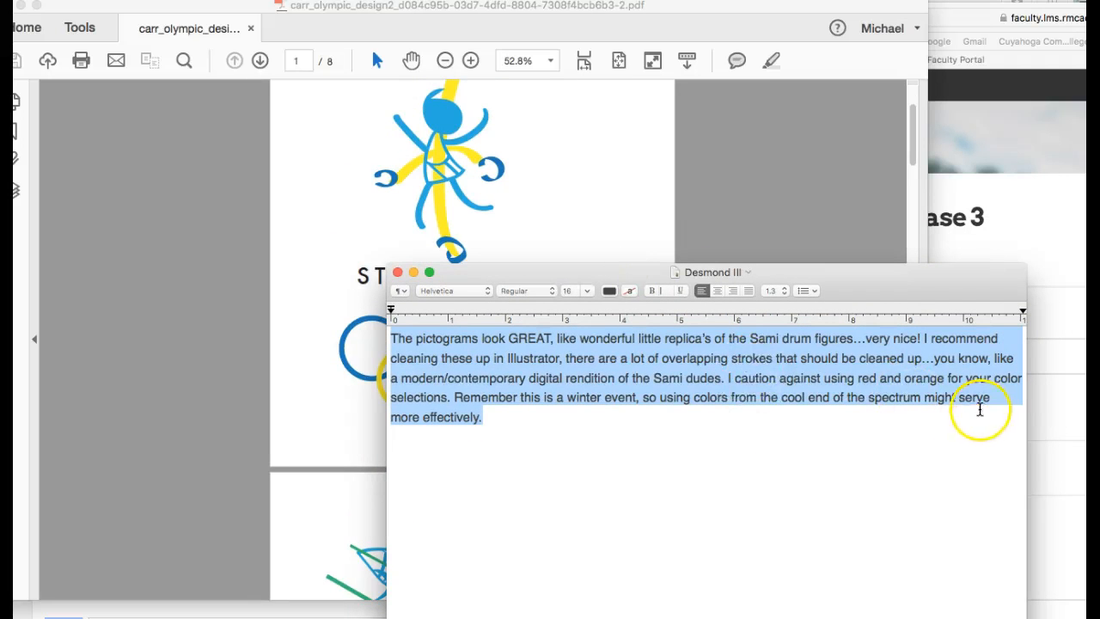
{"action": "mouse_move", "coordinate": [797, 428]}
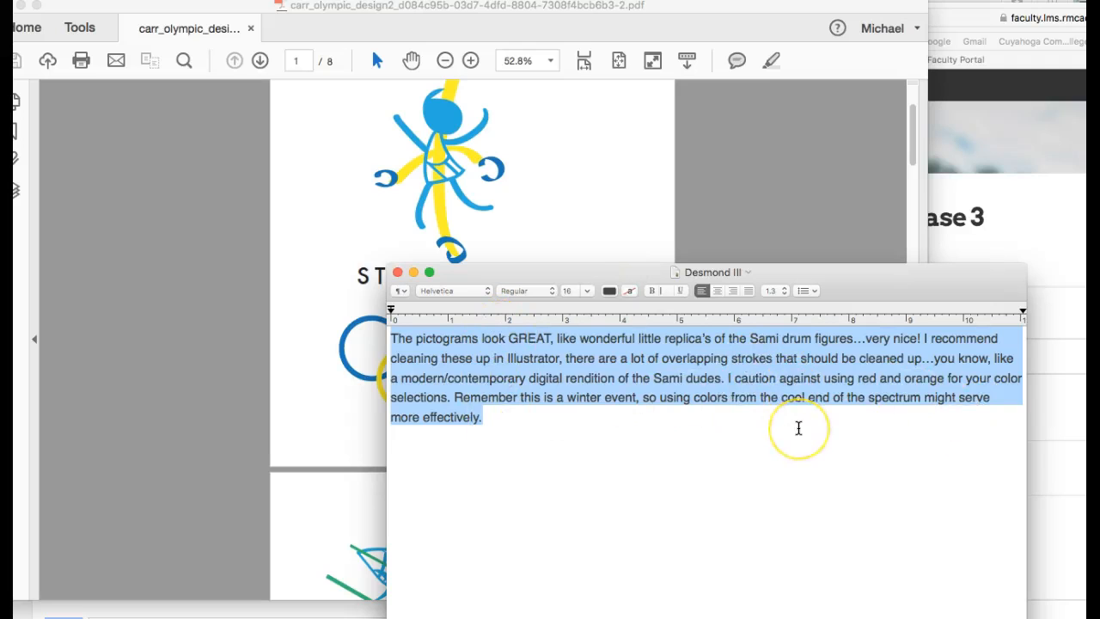
{"action": "mouse_move", "coordinate": [858, 284]}
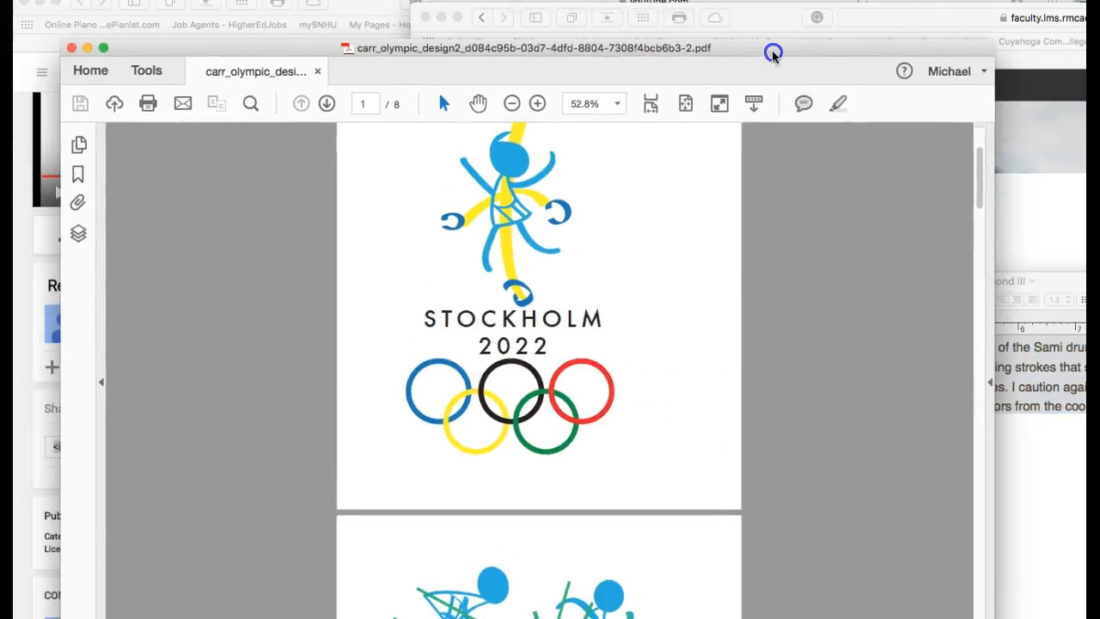
{"action": "scroll", "scroll_direction": "down", "scroll_amount": 3}
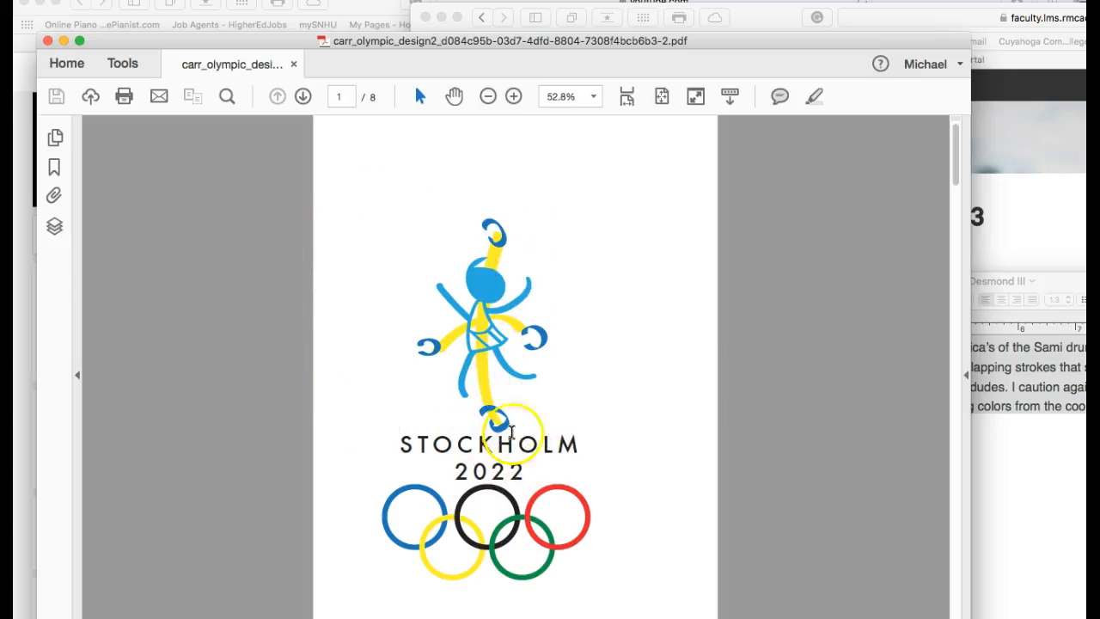
{"action": "left_click_drag", "start_coordinate": [512, 434], "coordinate": [542, 379]}
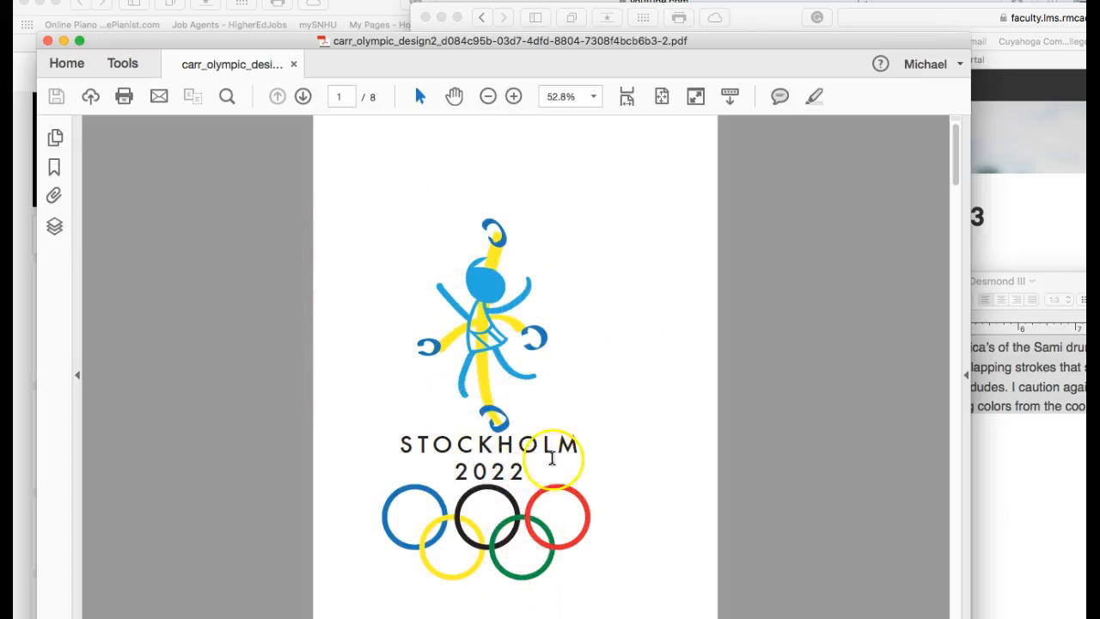
{"action": "scroll", "scroll_direction": "down", "scroll_amount": 3}
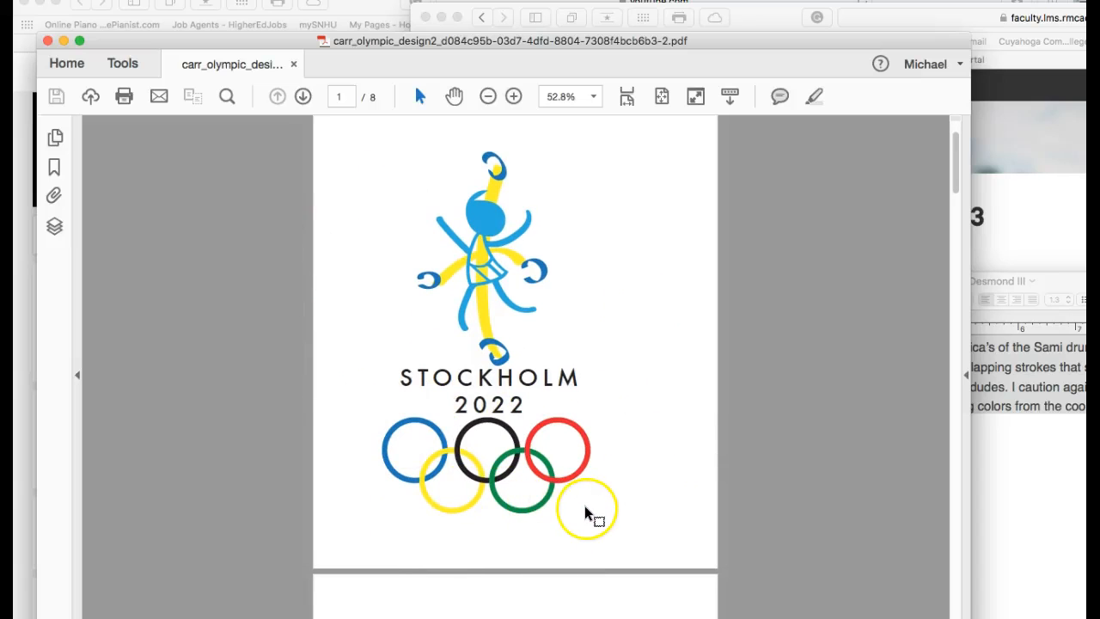
{"action": "left_click_drag", "start_coordinate": [588, 512], "coordinate": [601, 375]}
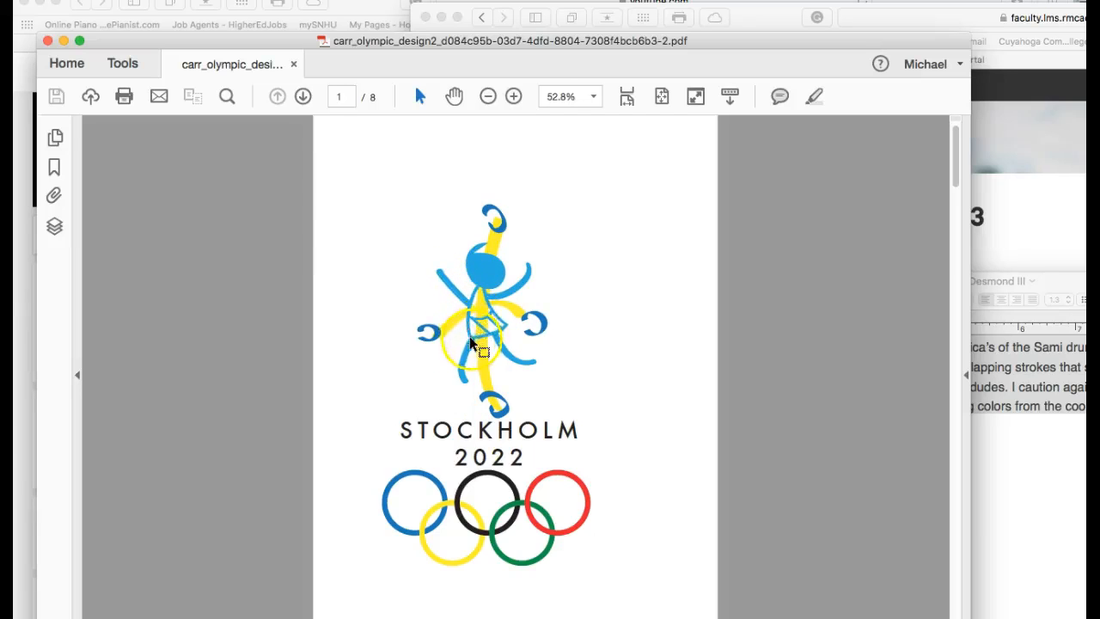
{"action": "scroll", "scroll_direction": "down", "scroll_amount": 3}
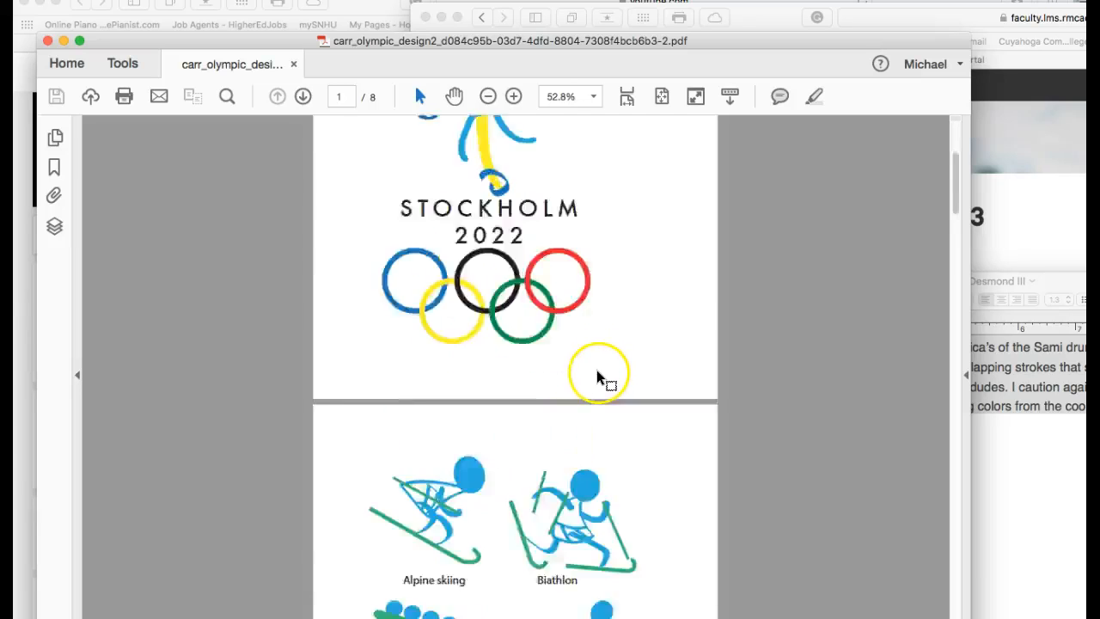
{"action": "scroll", "scroll_direction": "down", "scroll_amount": 3}
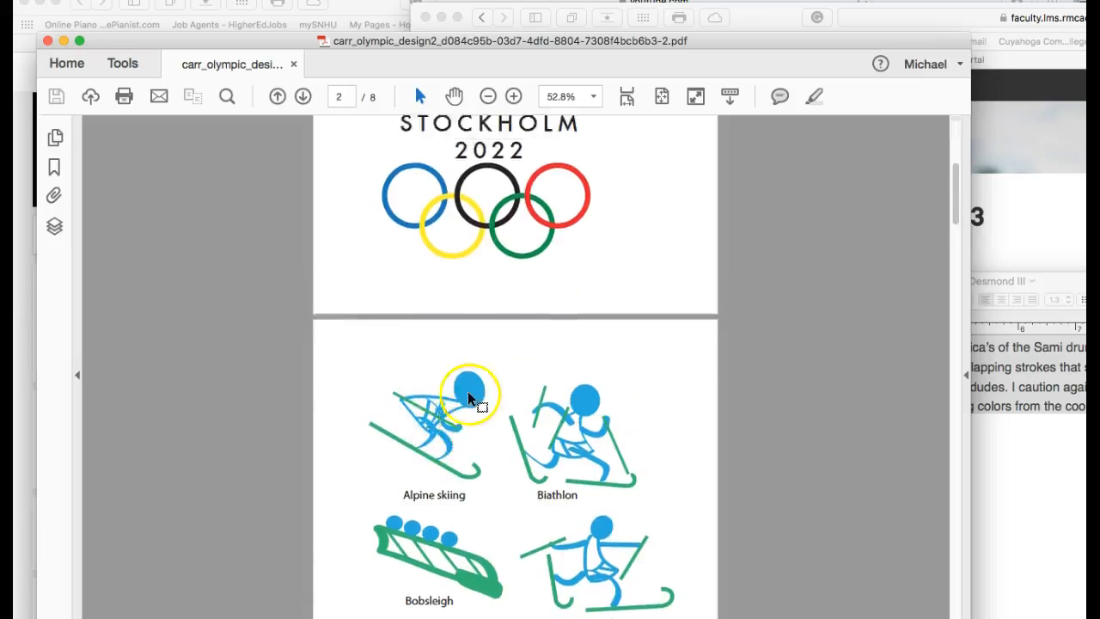
{"action": "scroll", "scroll_direction": "up", "scroll_amount": 3}
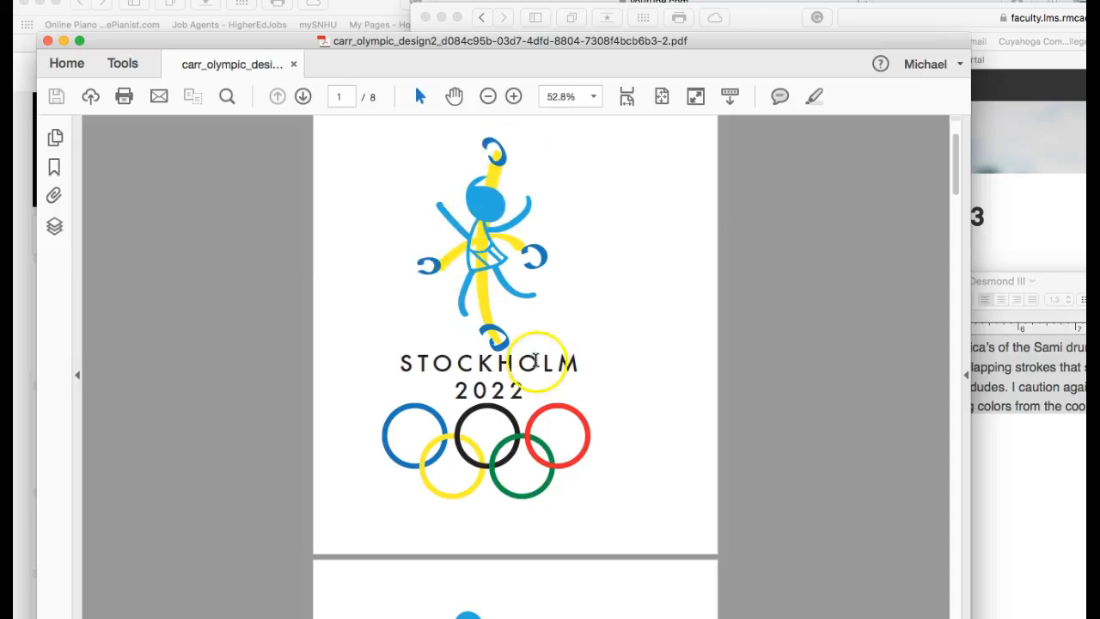
{"action": "scroll", "scroll_direction": "down", "scroll_amount": 3}
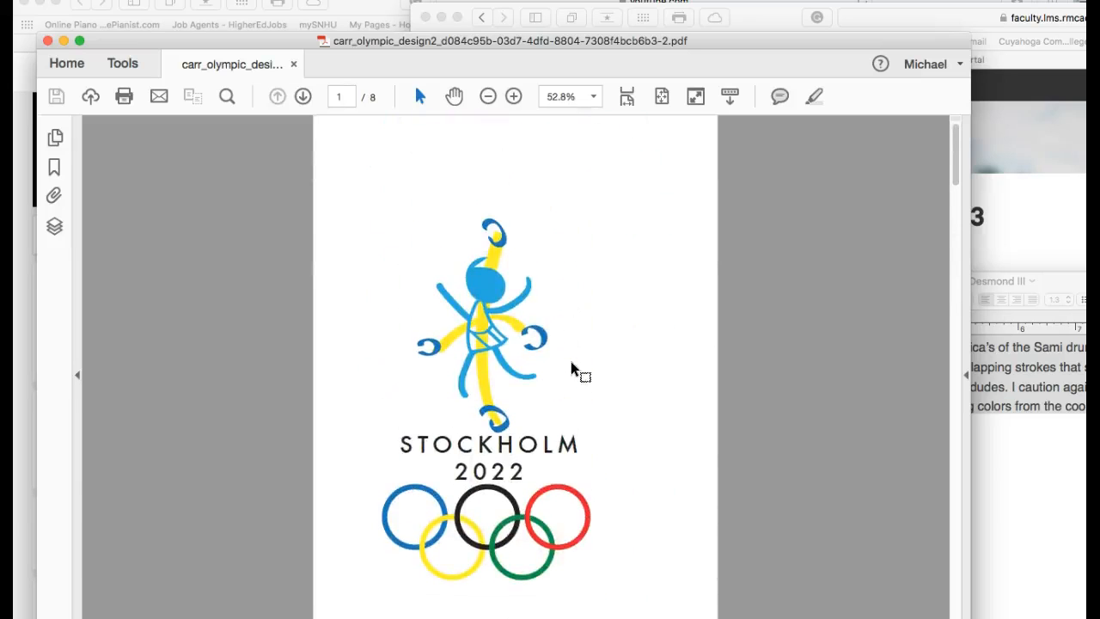
{"action": "scroll", "scroll_direction": "down", "scroll_amount": 3}
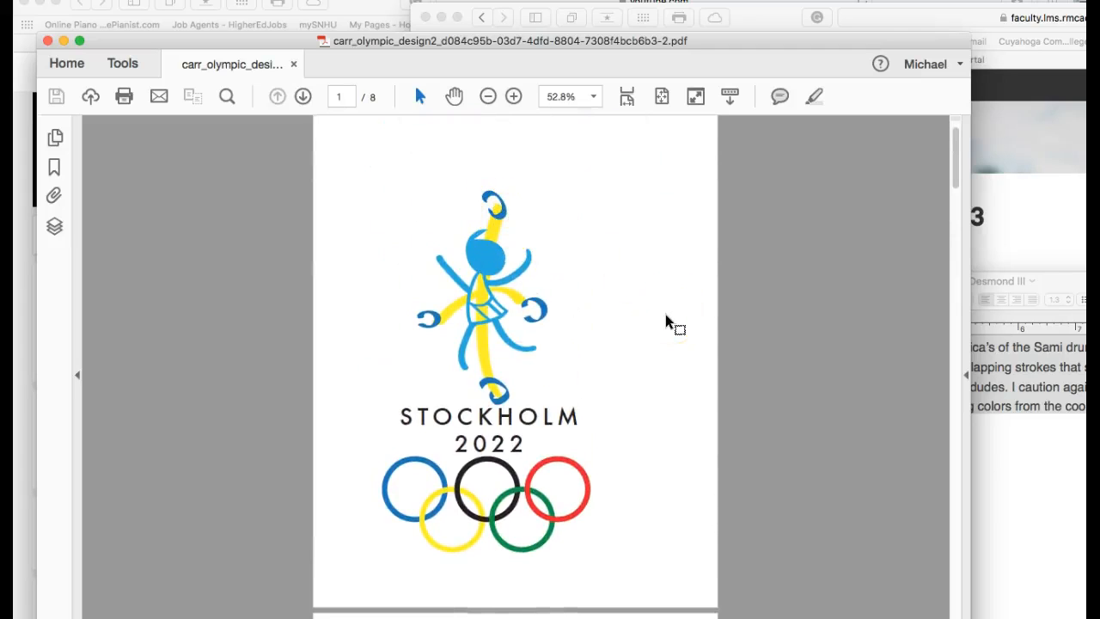
{"action": "mouse_move", "coordinate": [674, 330]}
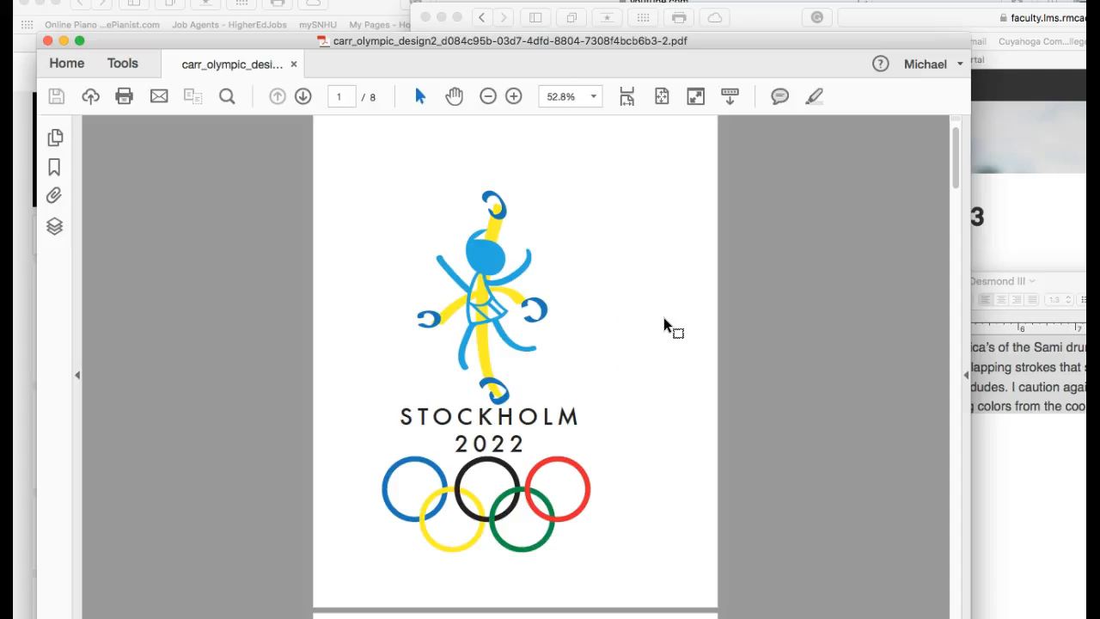
{"action": "mouse_move", "coordinate": [647, 362]}
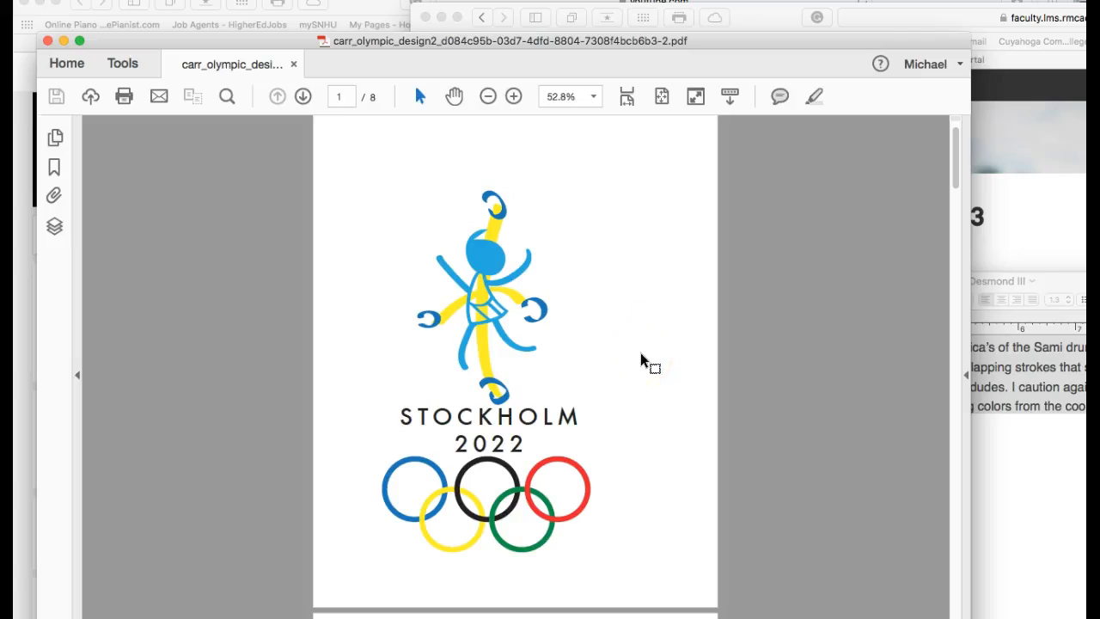
{"action": "mouse_move", "coordinate": [650, 364]}
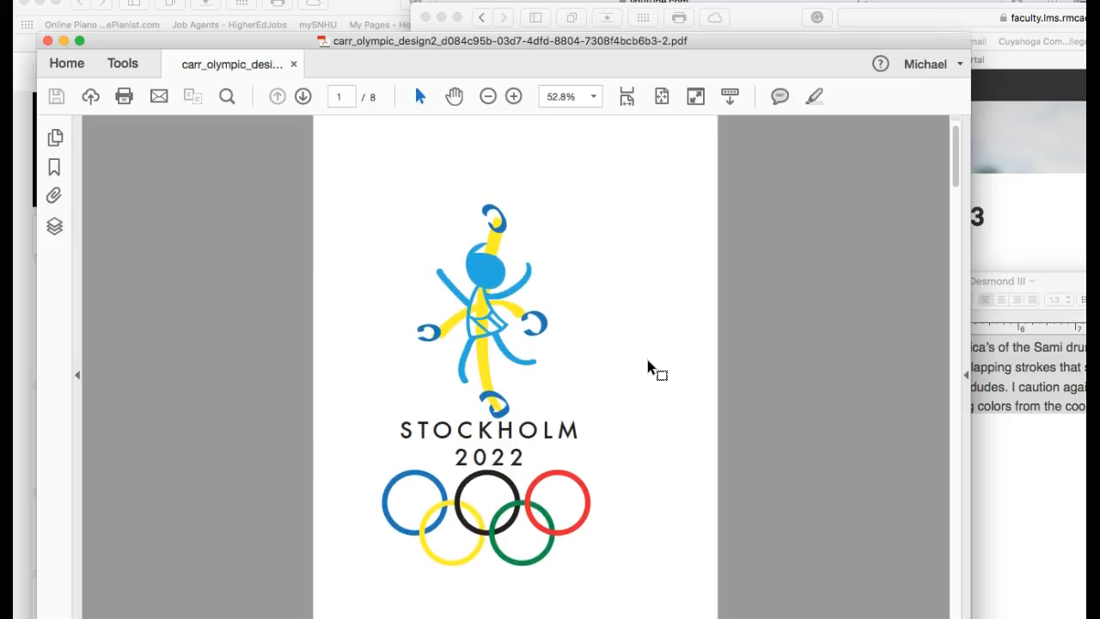
{"action": "scroll", "scroll_direction": "down", "scroll_amount": 3}
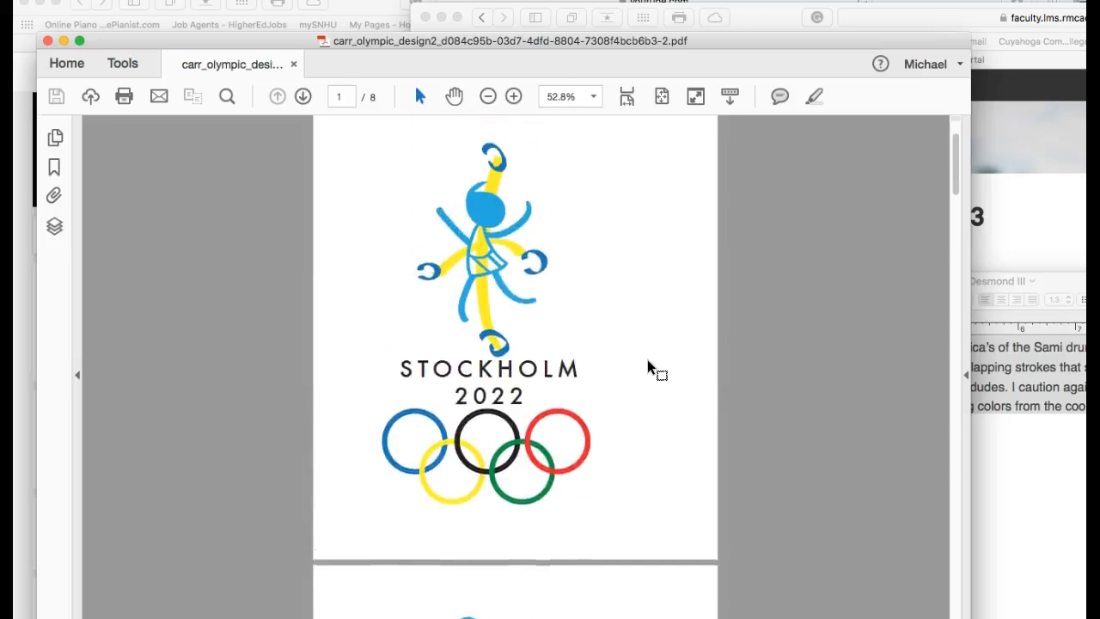
{"action": "scroll", "scroll_direction": "down", "scroll_amount": 3}
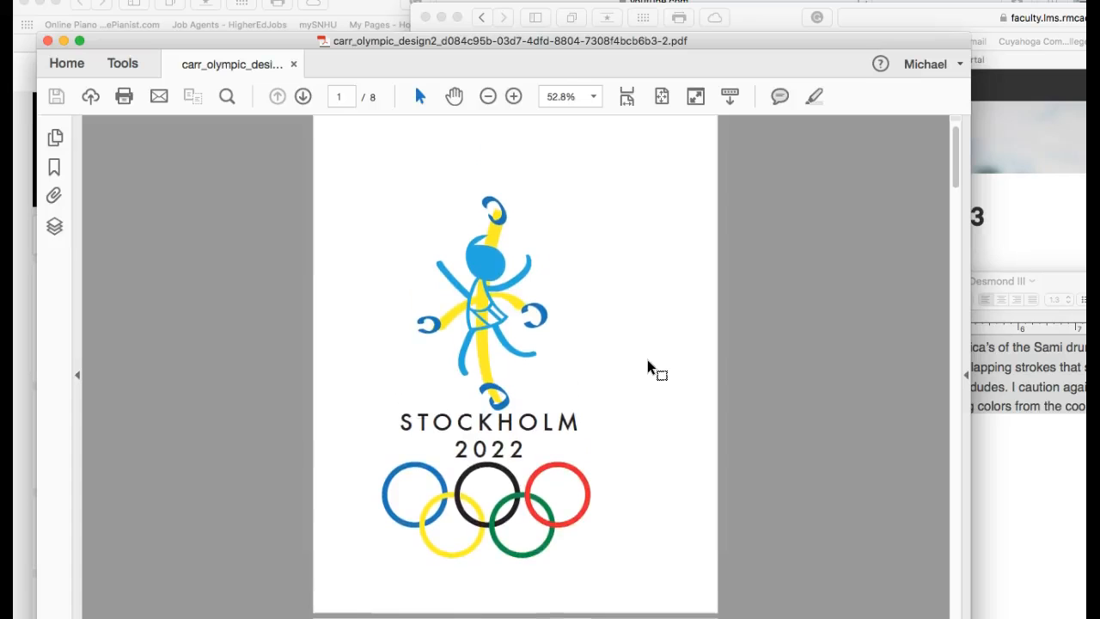
{"action": "scroll", "scroll_direction": "down", "scroll_amount": 3}
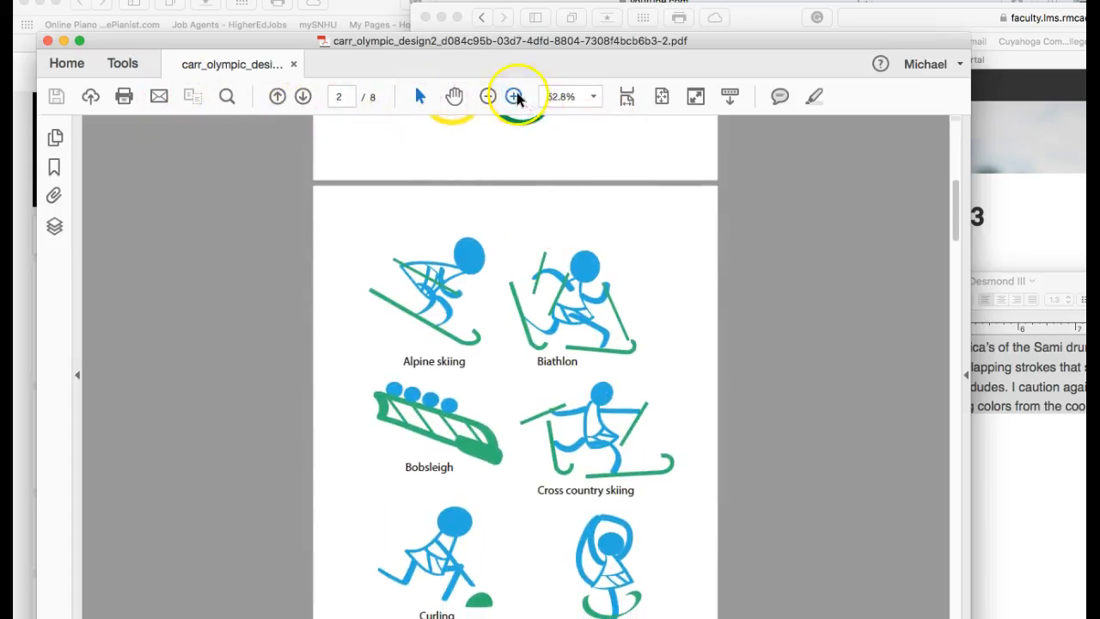
- Zoom to 400% on the Alpine skiing pictogram, pan to its skis, then return toward the full page
{"action": "left_click", "coordinate": [513, 97]}
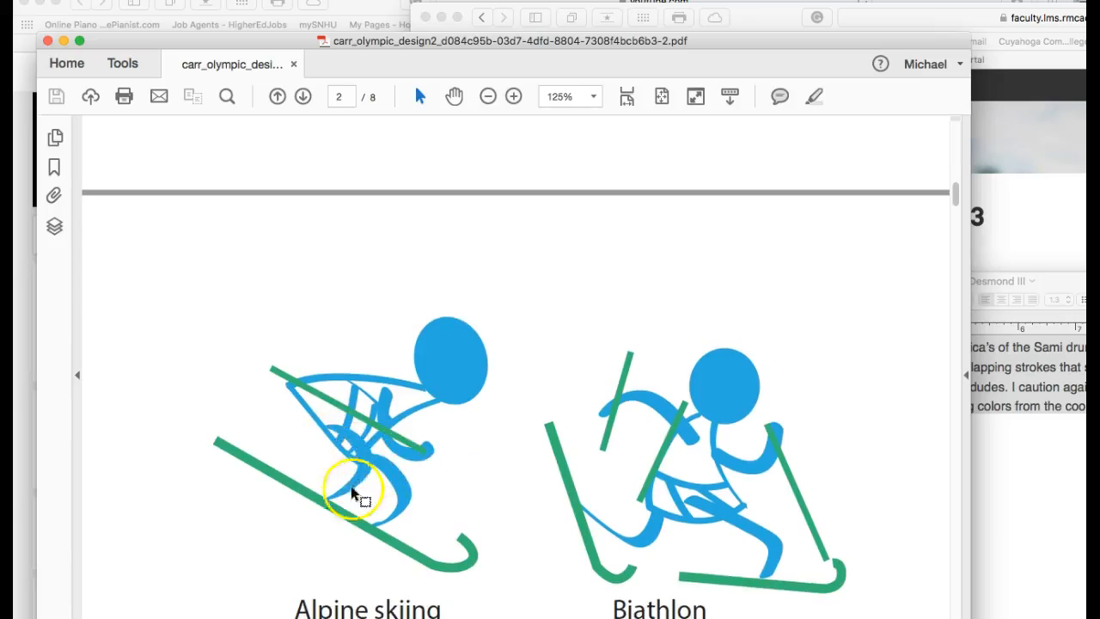
{"action": "mouse_move", "coordinate": [381, 421]}
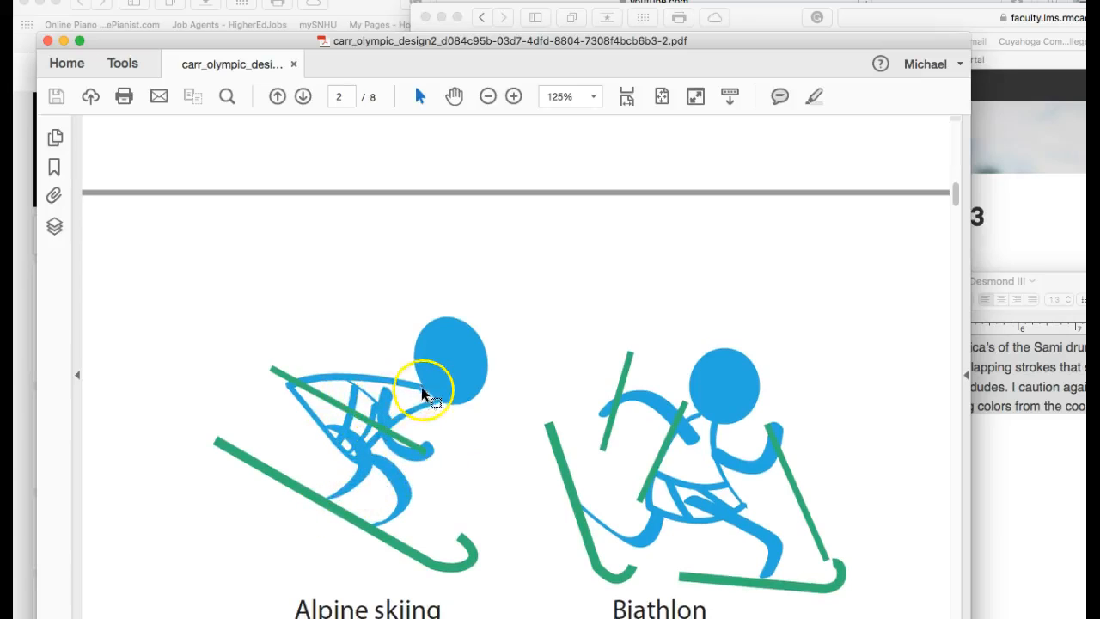
{"action": "mouse_move", "coordinate": [392, 546]}
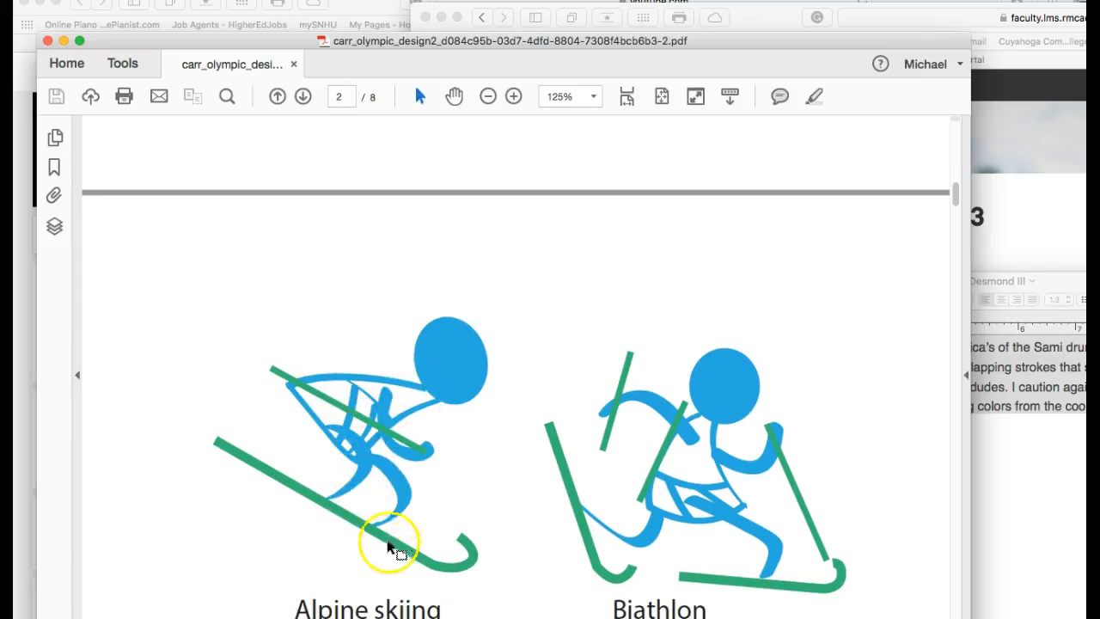
{"action": "mouse_move", "coordinate": [512, 96]}
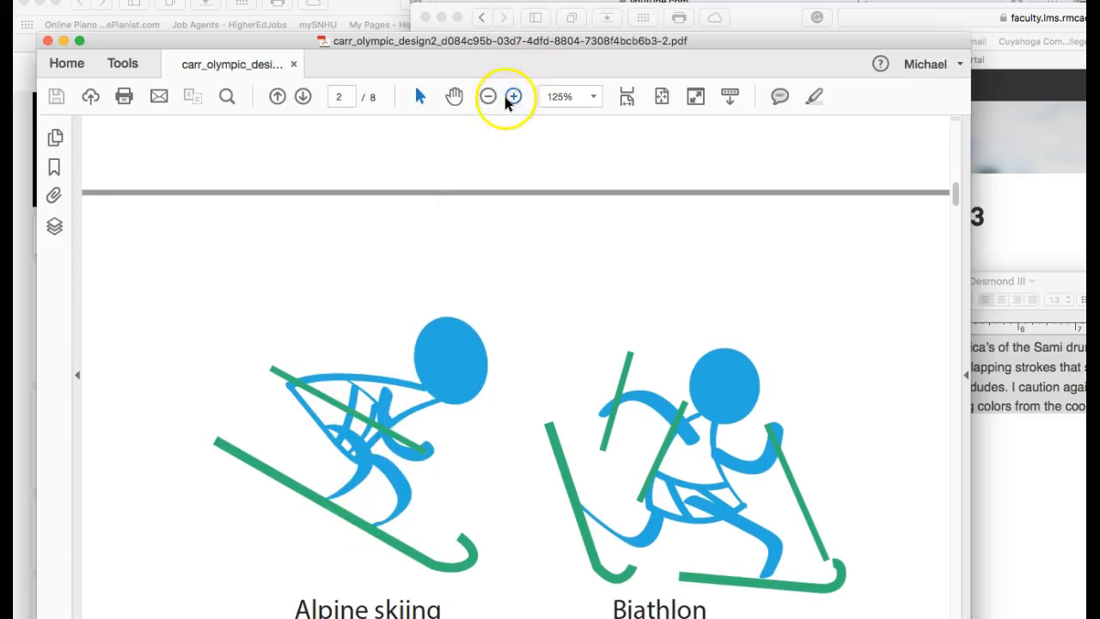
{"action": "left_click", "coordinate": [512, 96]}
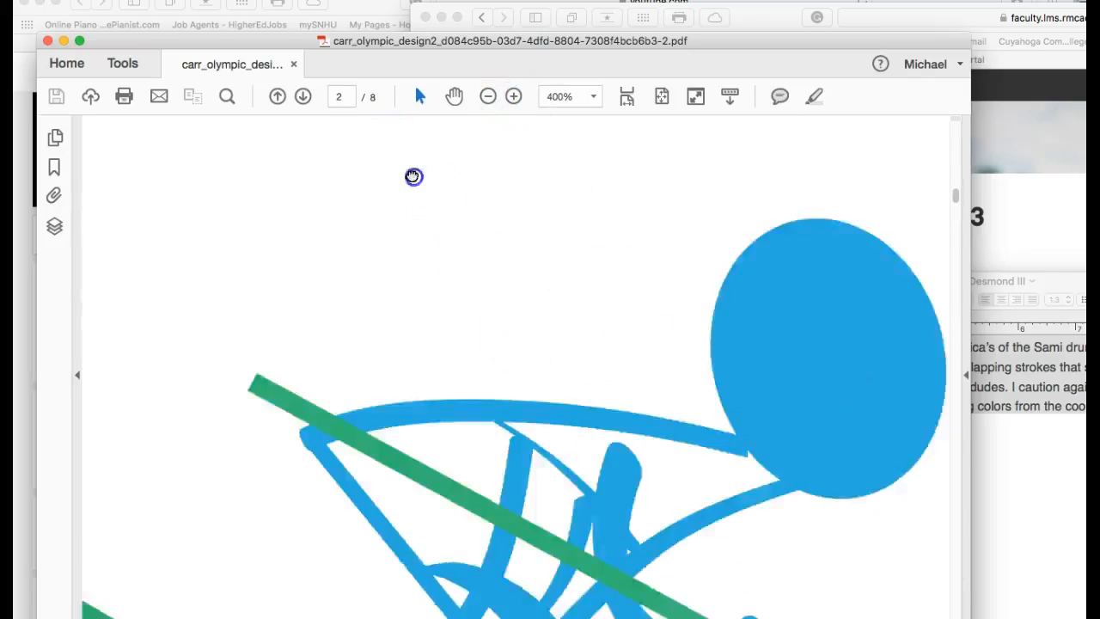
{"action": "left_click_drag", "start_coordinate": [413, 176], "coordinate": [598, 230]}
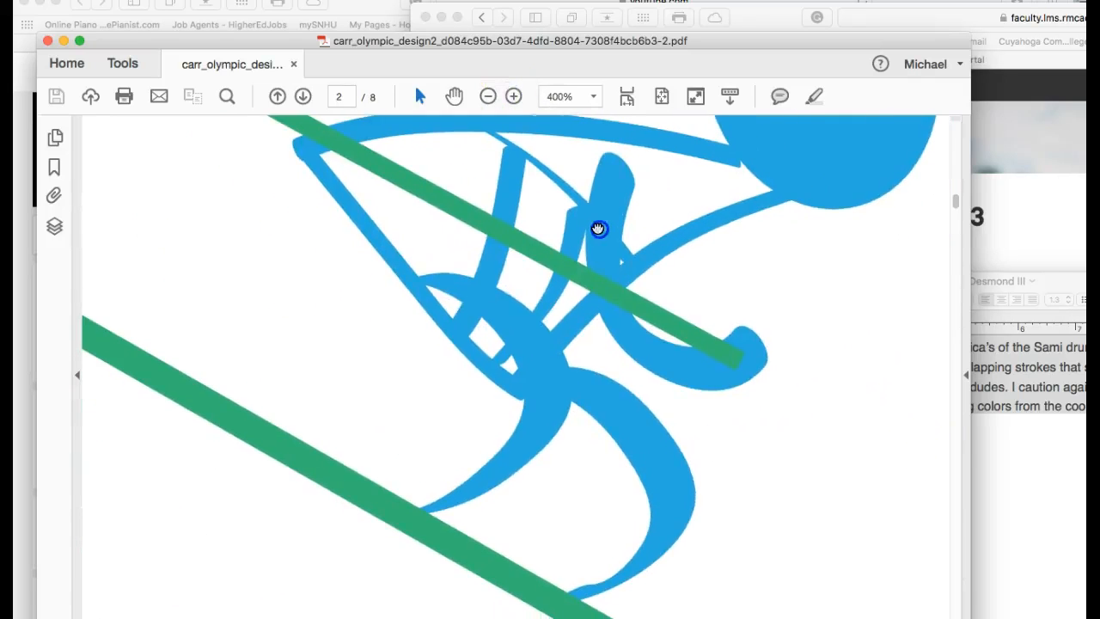
{"action": "mouse_move", "coordinate": [502, 151]}
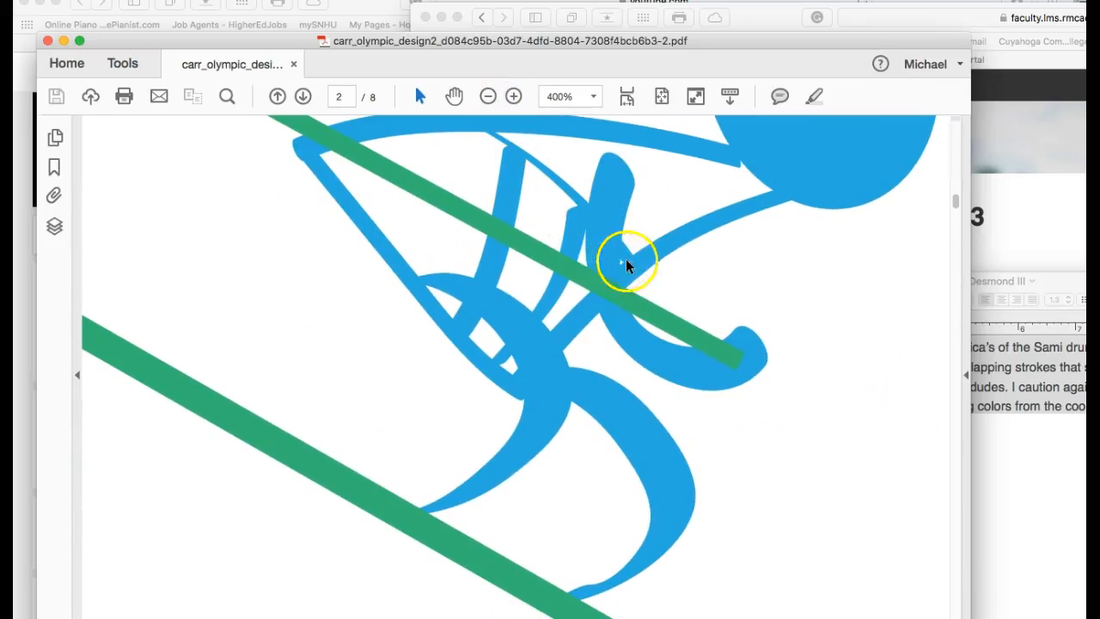
{"action": "mouse_move", "coordinate": [777, 411]}
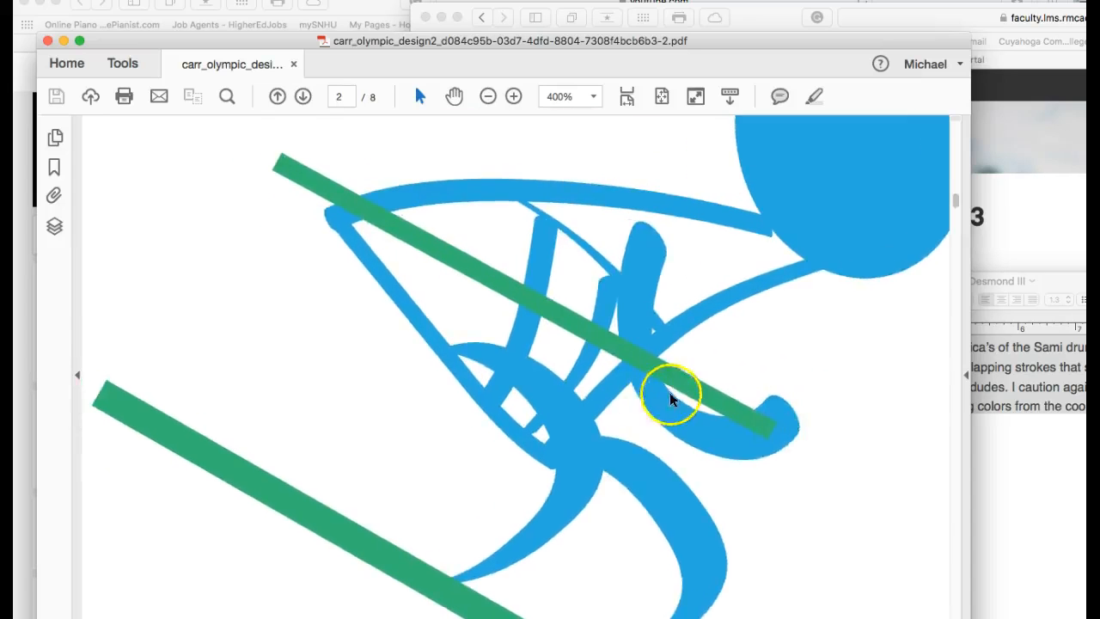
{"action": "scroll", "scroll_direction": "down", "scroll_amount": 3}
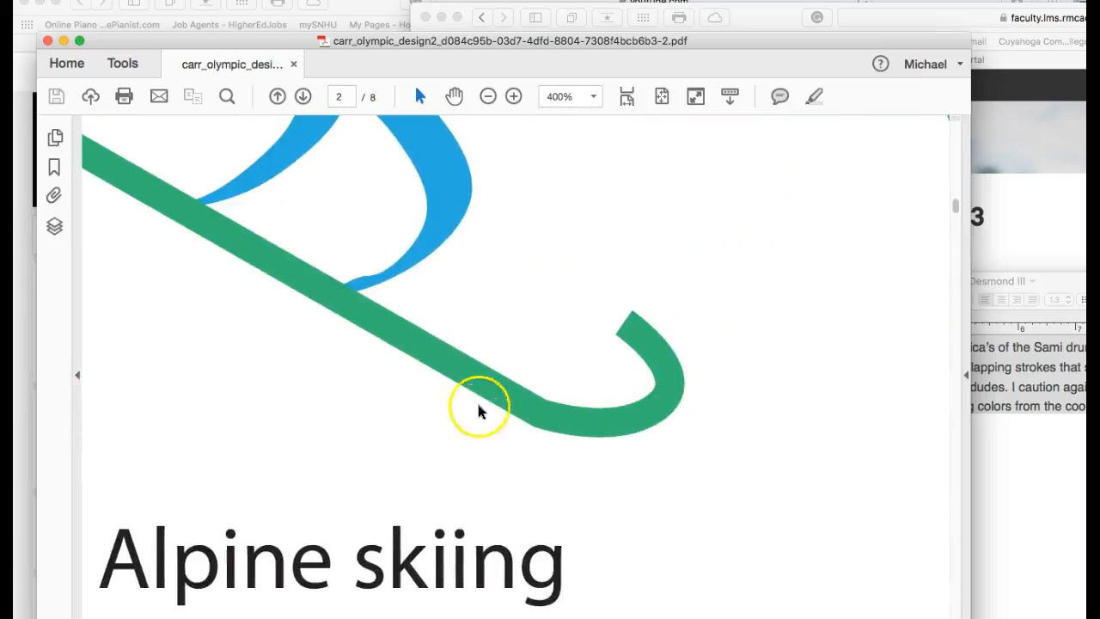
{"action": "mouse_move", "coordinate": [651, 409]}
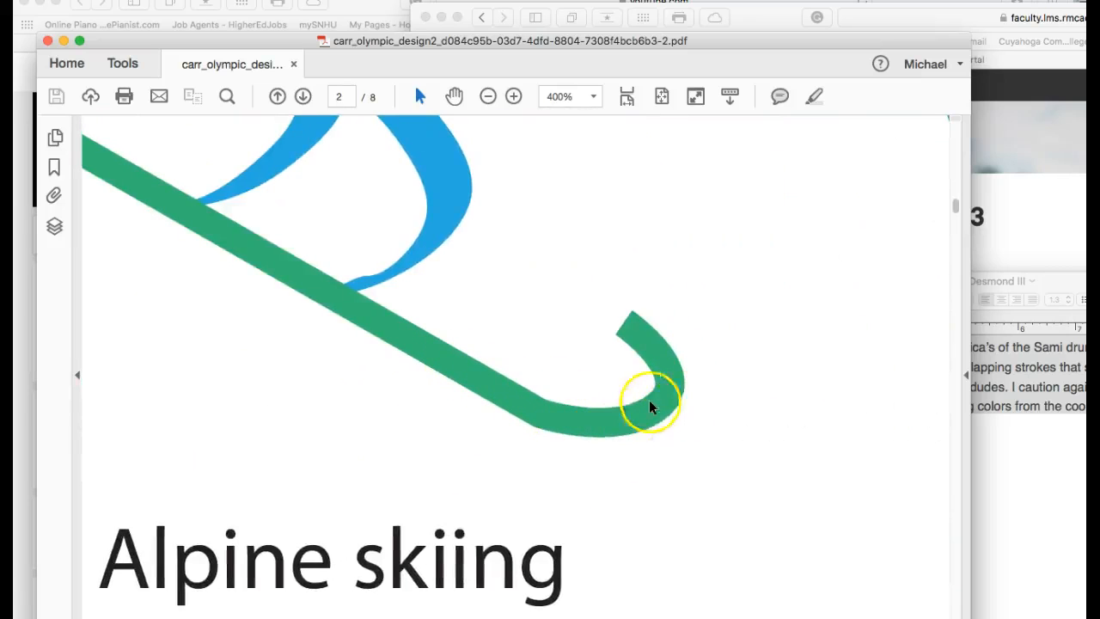
{"action": "mouse_move", "coordinate": [687, 379]}
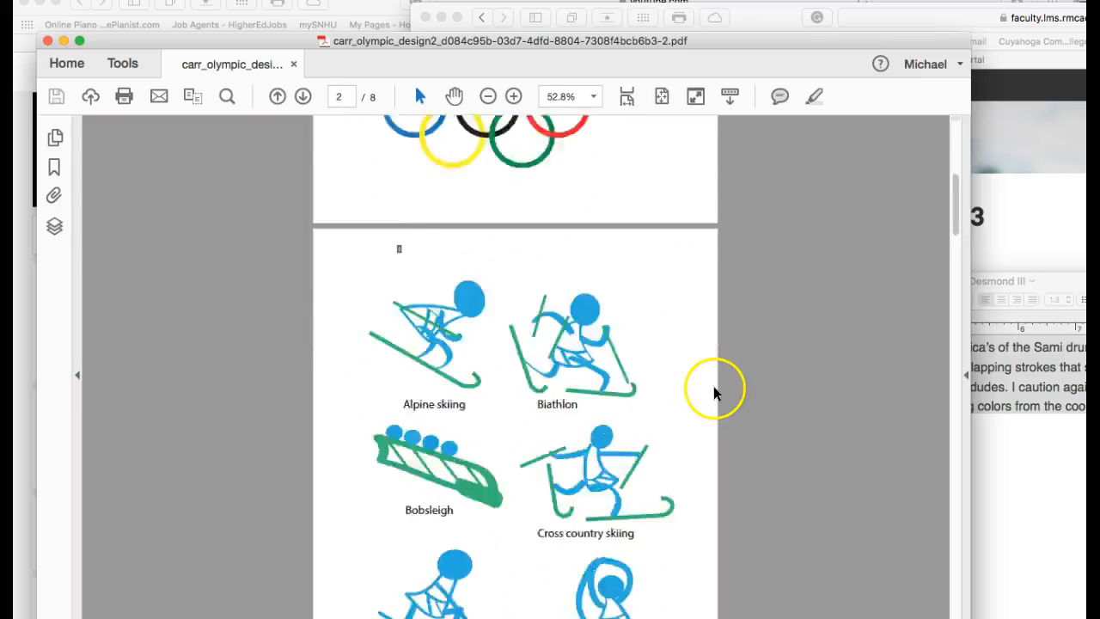
{"action": "scroll", "scroll_direction": "down", "scroll_amount": 3}
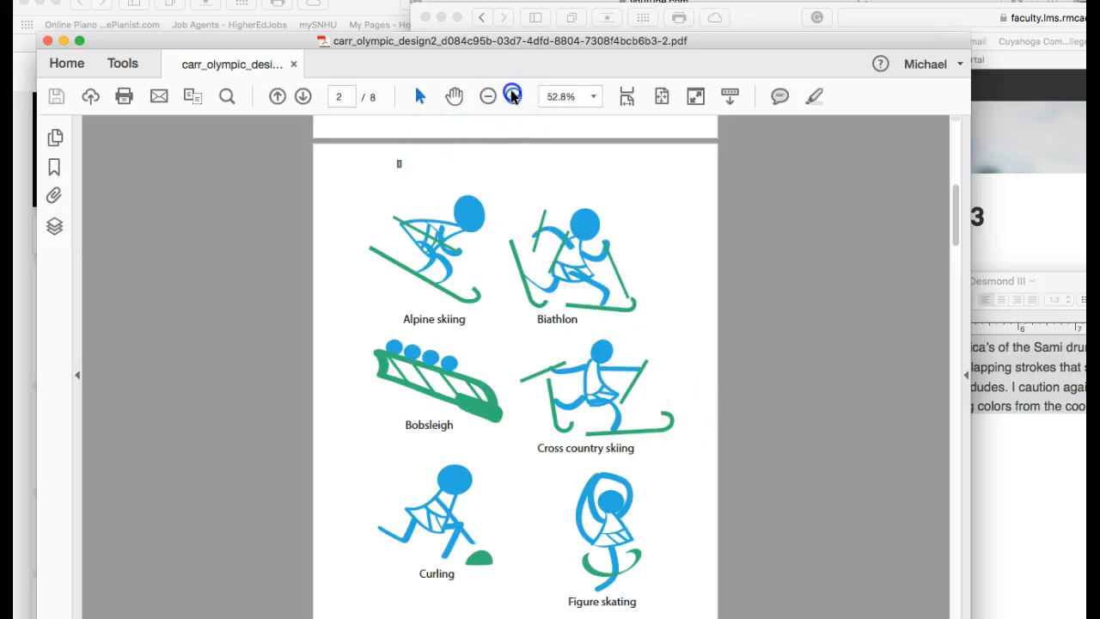
{"action": "left_click", "coordinate": [512, 96]}
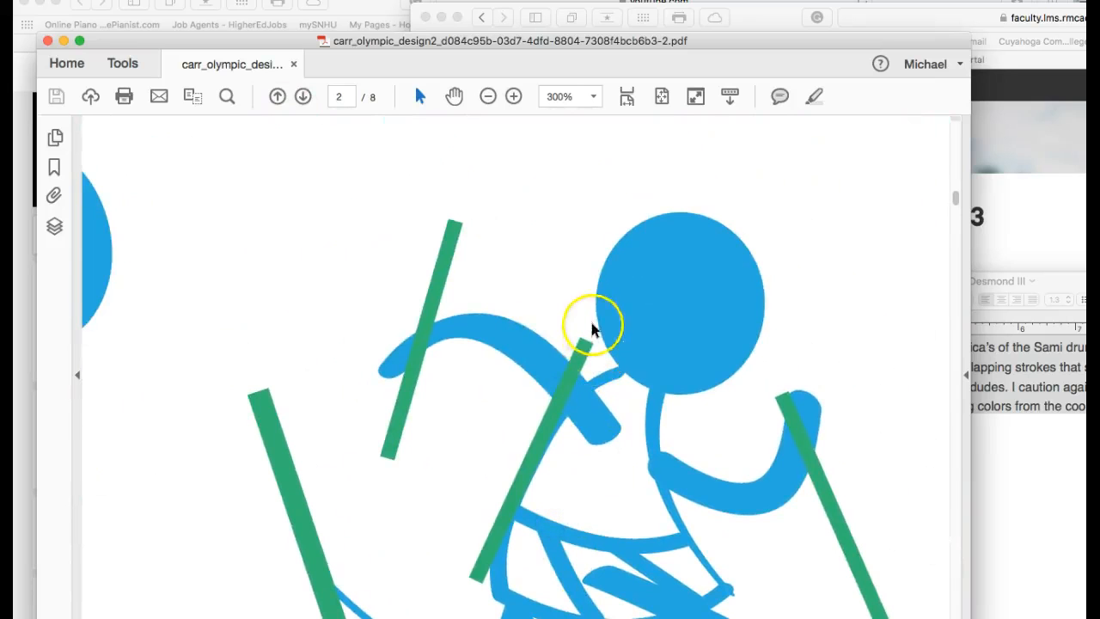
{"action": "mouse_move", "coordinate": [787, 399]}
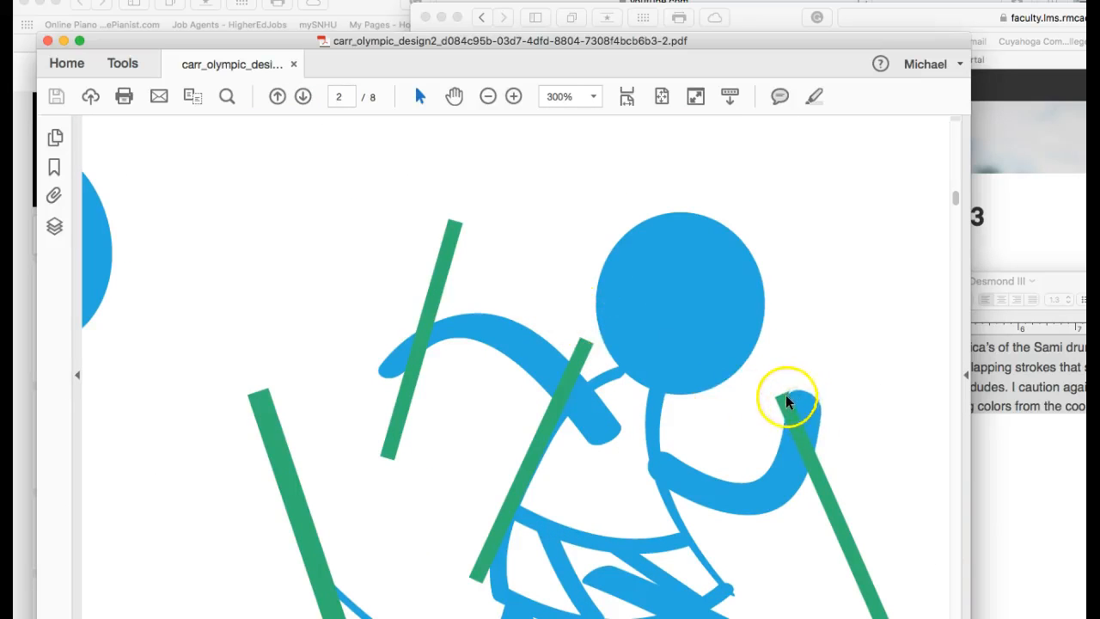
{"action": "scroll", "scroll_direction": "down", "scroll_amount": 3}
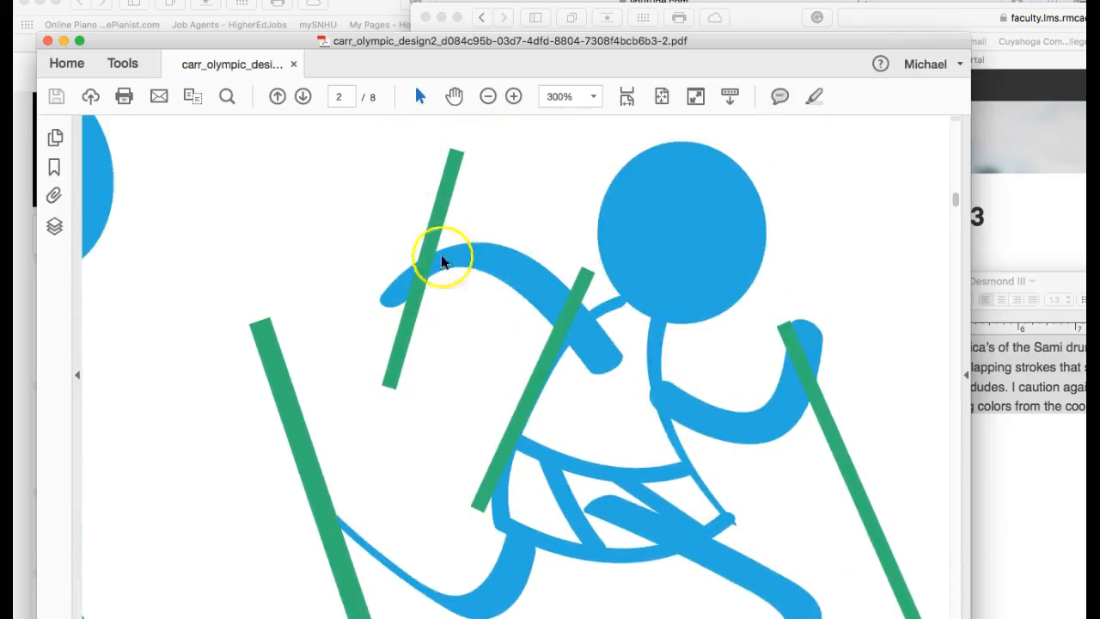
{"action": "mouse_move", "coordinate": [760, 421]}
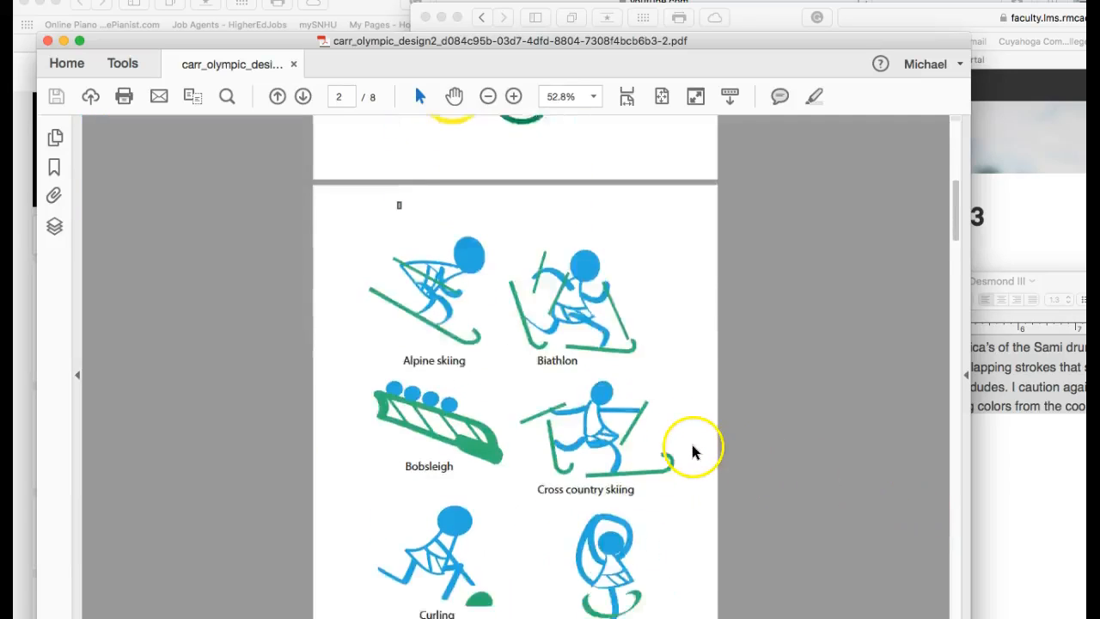
- Scroll down past the t-shirt mock-up pages of the PDF
{"action": "scroll", "scroll_direction": "down", "scroll_amount": 3}
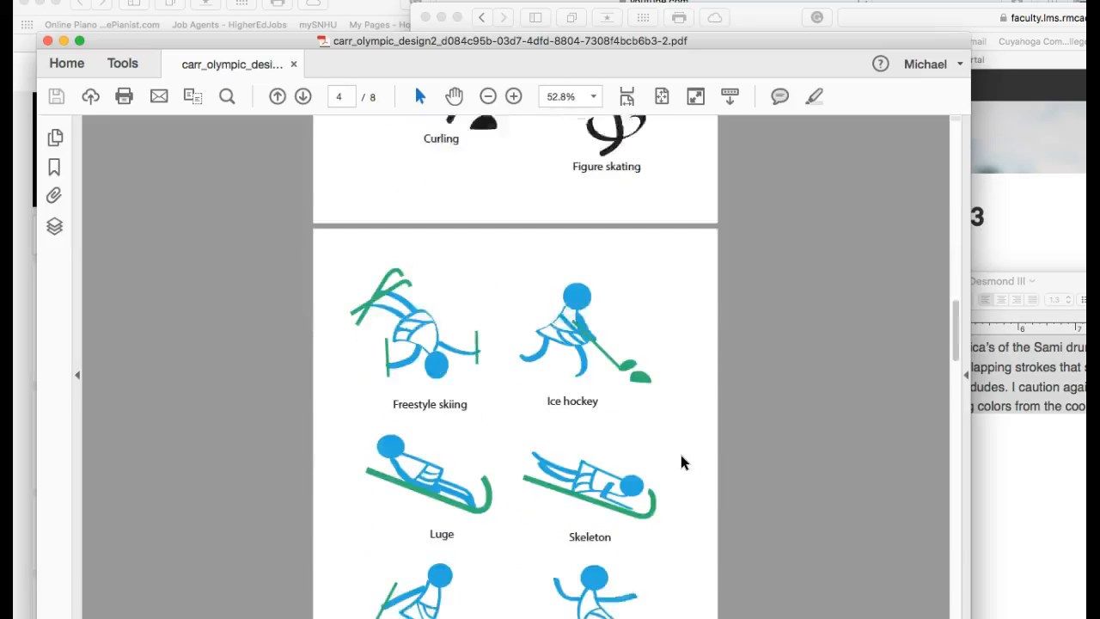
{"action": "scroll", "scroll_direction": "down", "scroll_amount": 3}
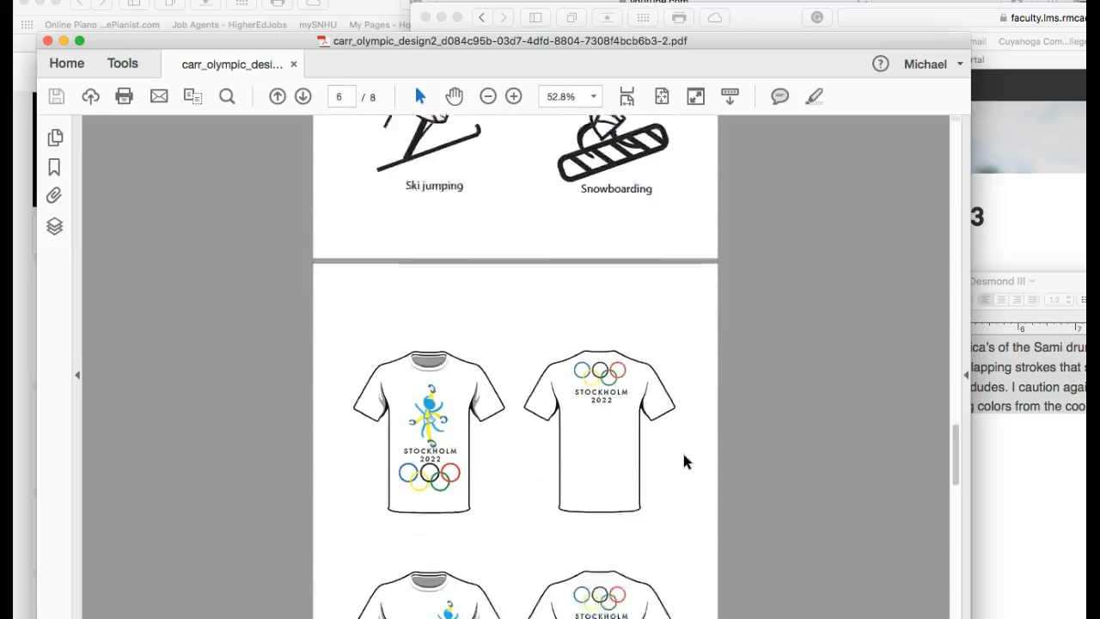
{"action": "scroll", "scroll_direction": "down", "scroll_amount": 3}
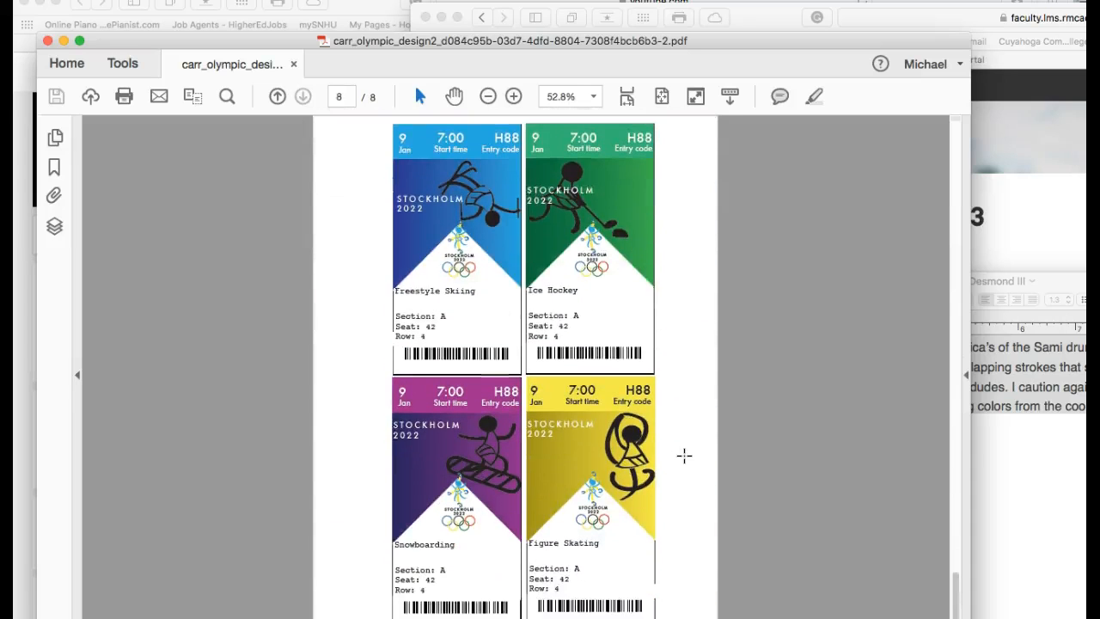
{"action": "left_click", "coordinate": [277, 97]}
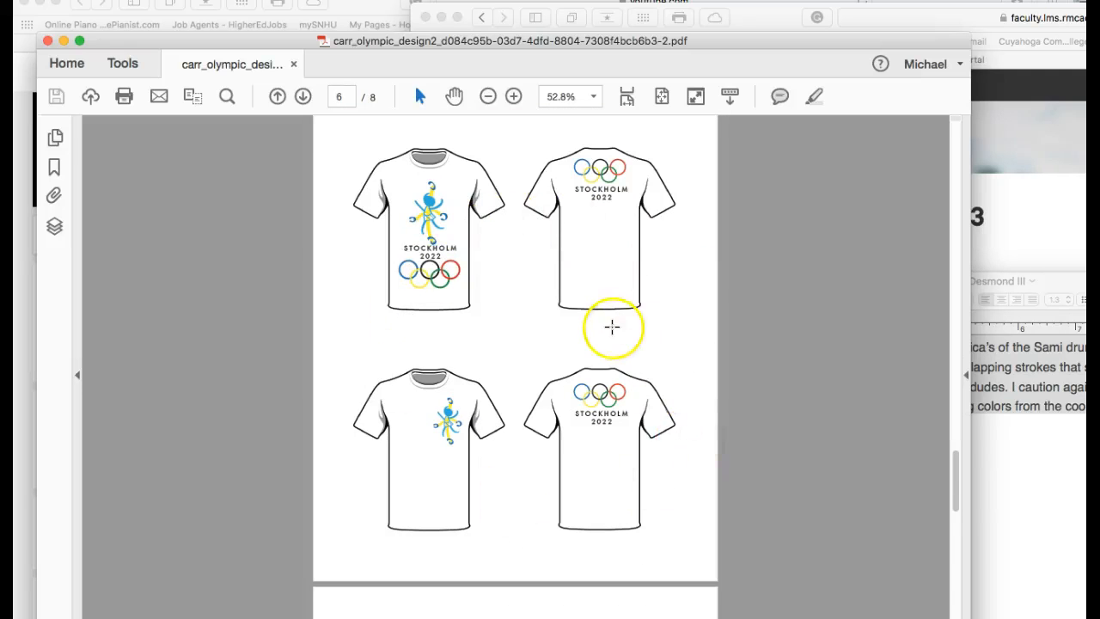
- Continue past the billboard mock-ups to the final page of four coloured event tickets
{"action": "scroll", "scroll_direction": "down", "scroll_amount": 3}
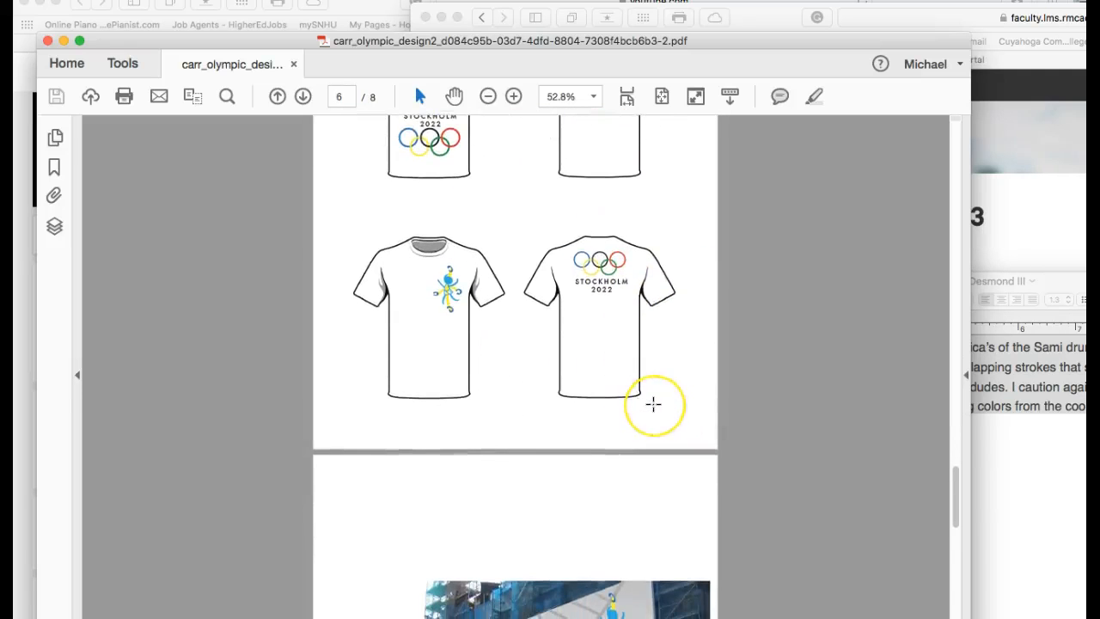
{"action": "scroll", "scroll_direction": "down", "scroll_amount": 3}
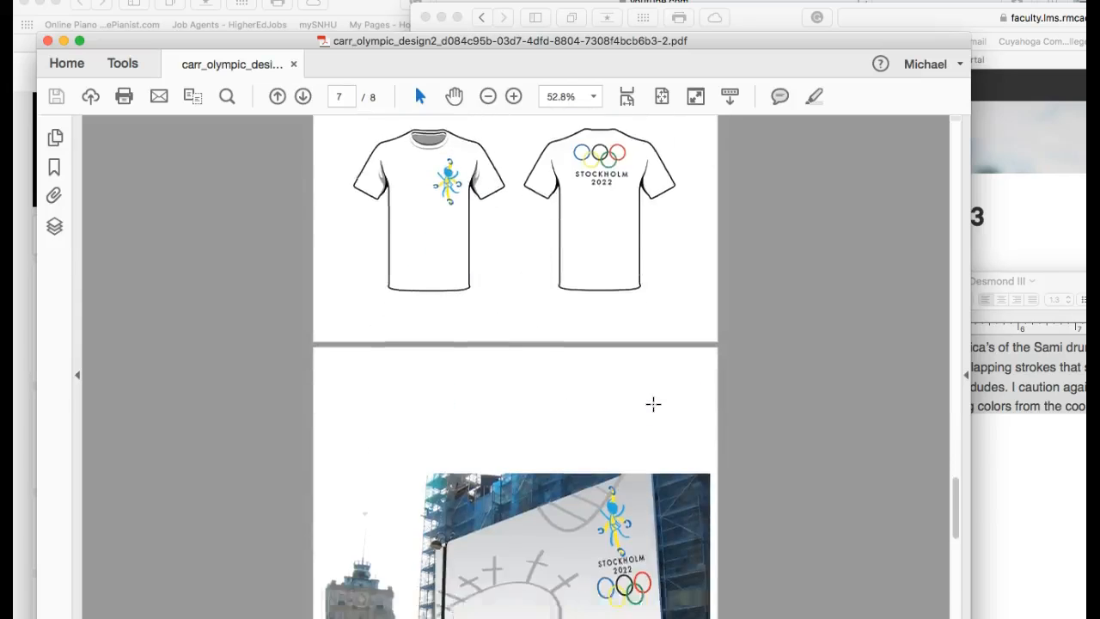
{"action": "scroll", "scroll_direction": "down", "scroll_amount": 3}
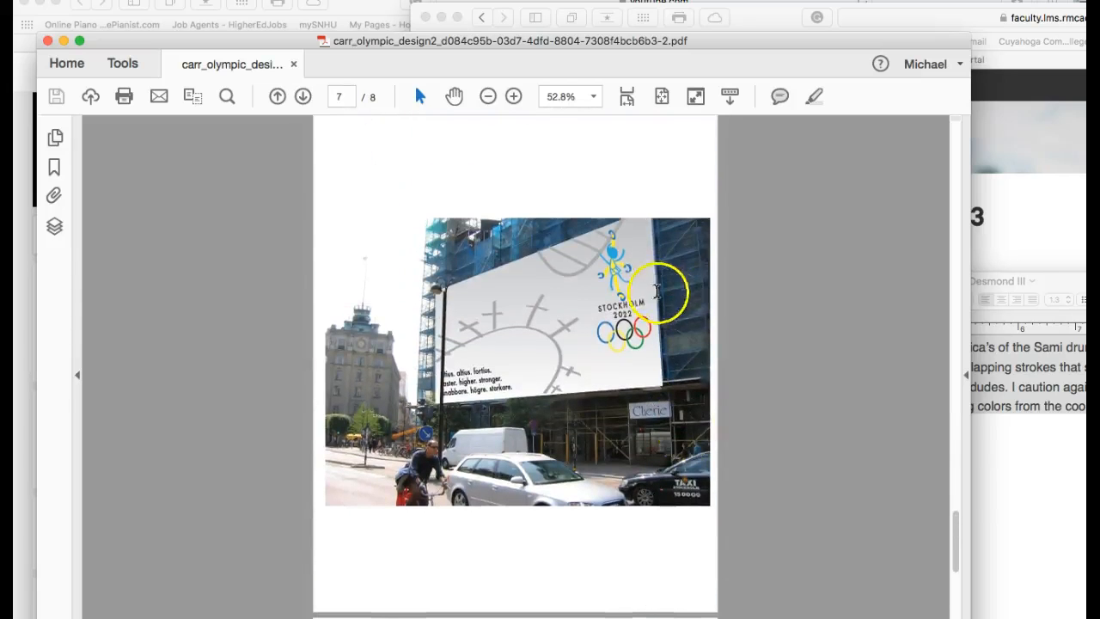
{"action": "left_click", "coordinate": [302, 96]}
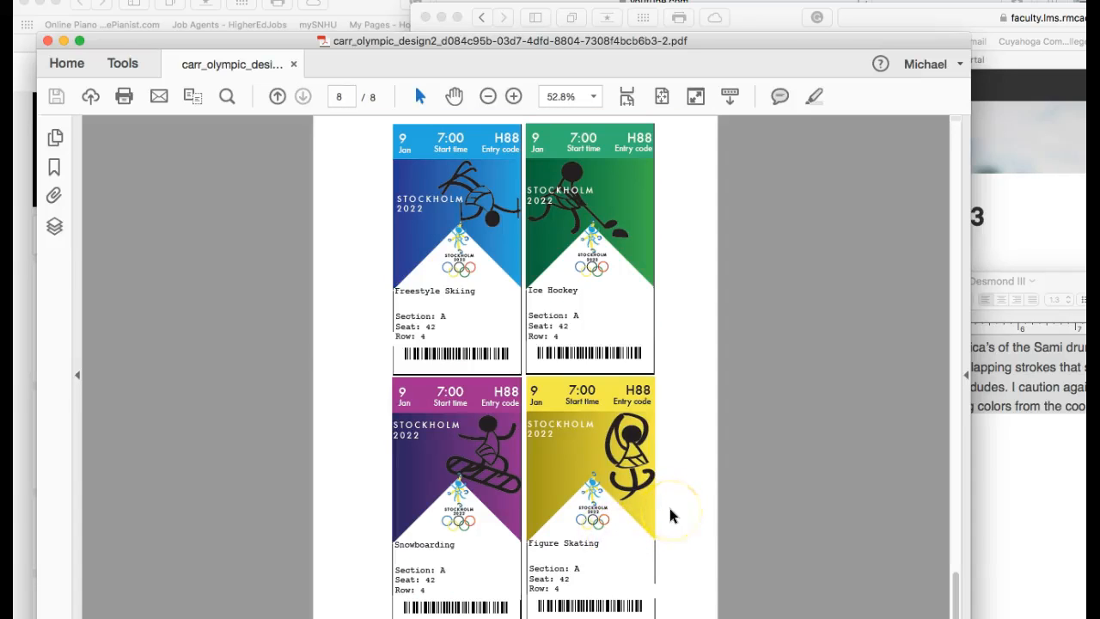
{"action": "mouse_move", "coordinate": [703, 523]}
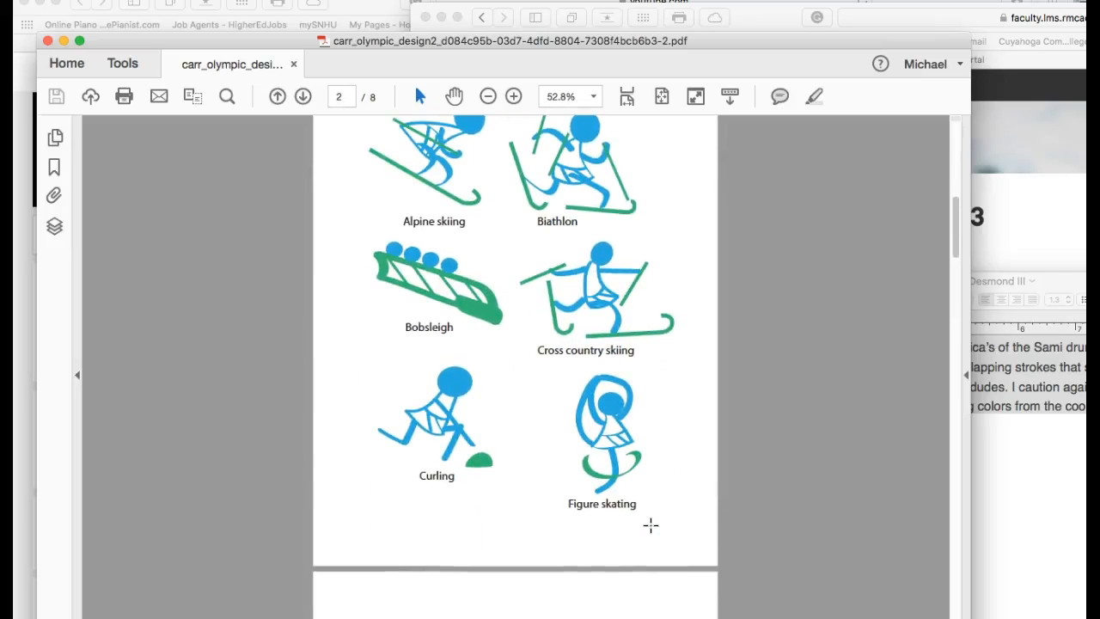
{"action": "left_click", "coordinate": [277, 96]}
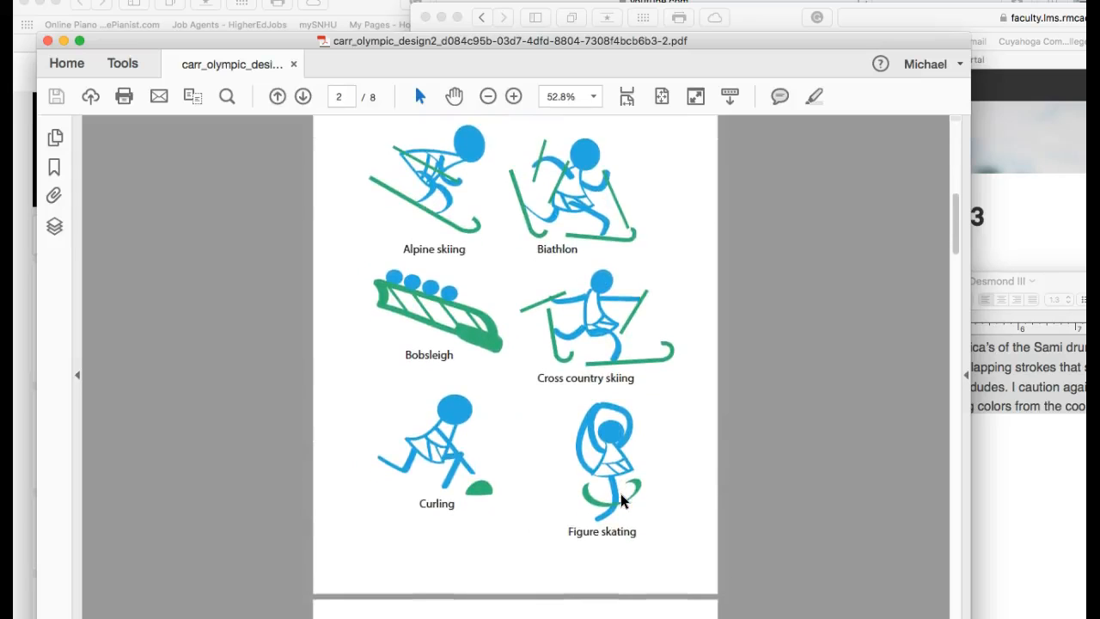
{"action": "scroll", "scroll_direction": "down", "scroll_amount": 3}
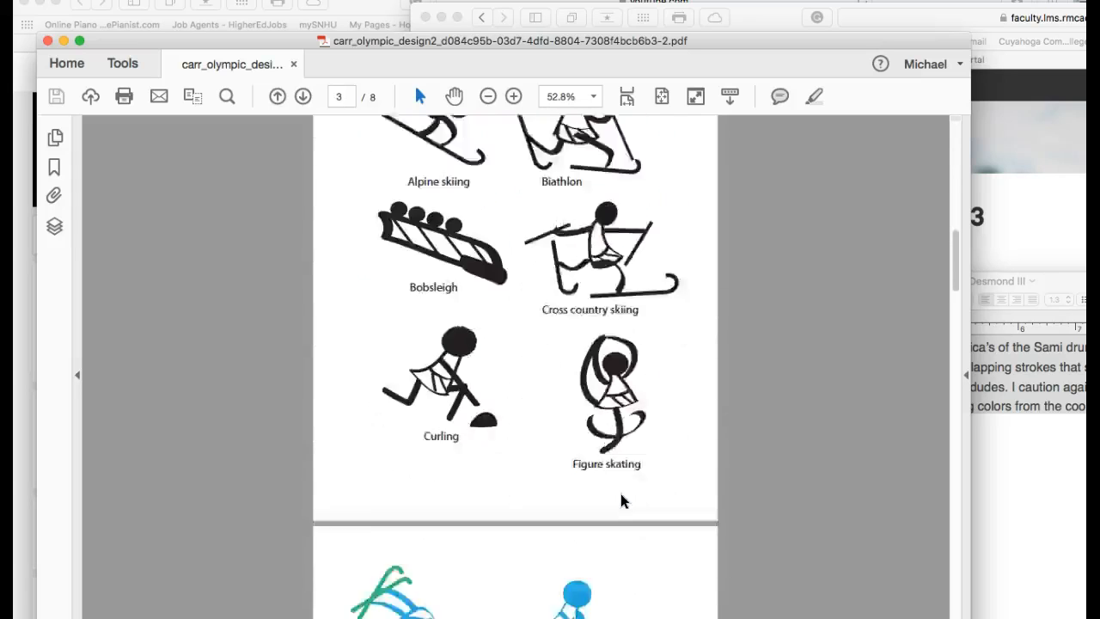
{"action": "scroll", "scroll_direction": "down", "scroll_amount": 3}
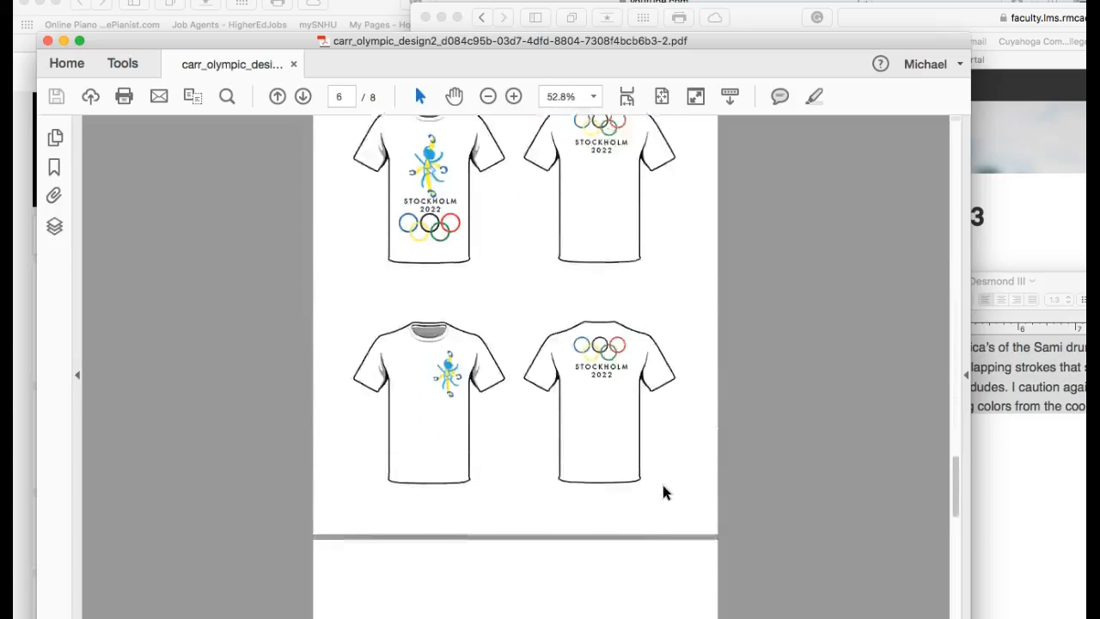
{"action": "scroll", "scroll_direction": "down", "scroll_amount": 3}
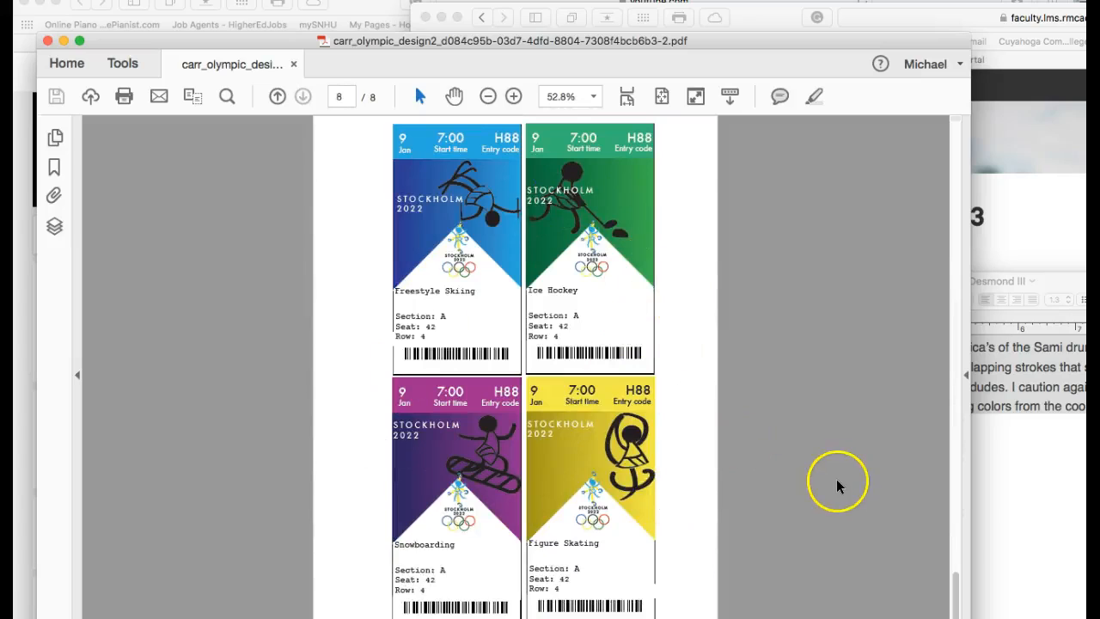